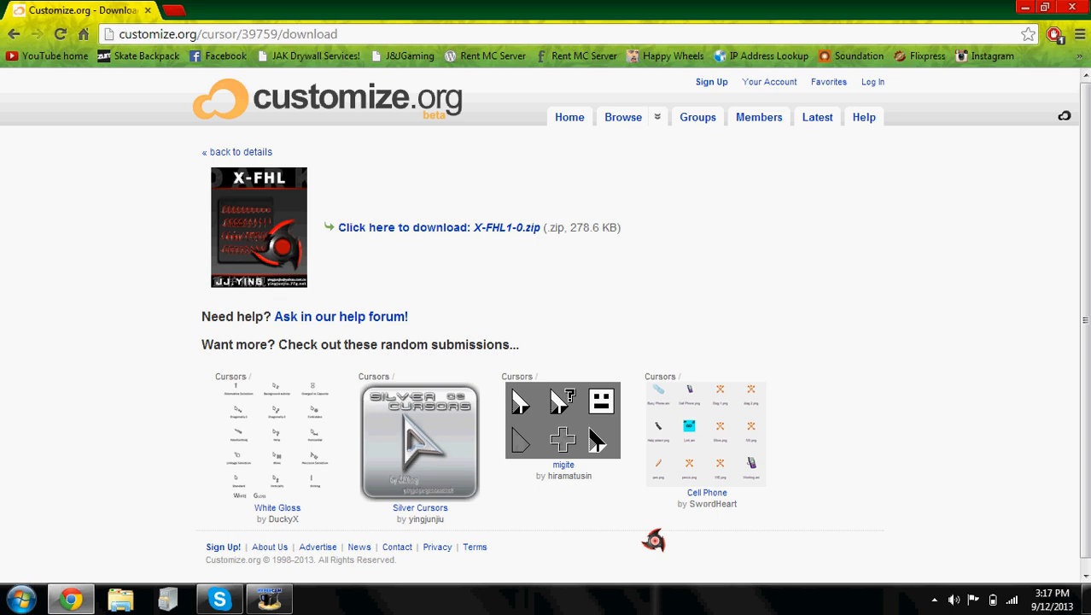
mouse_move(192, 167)
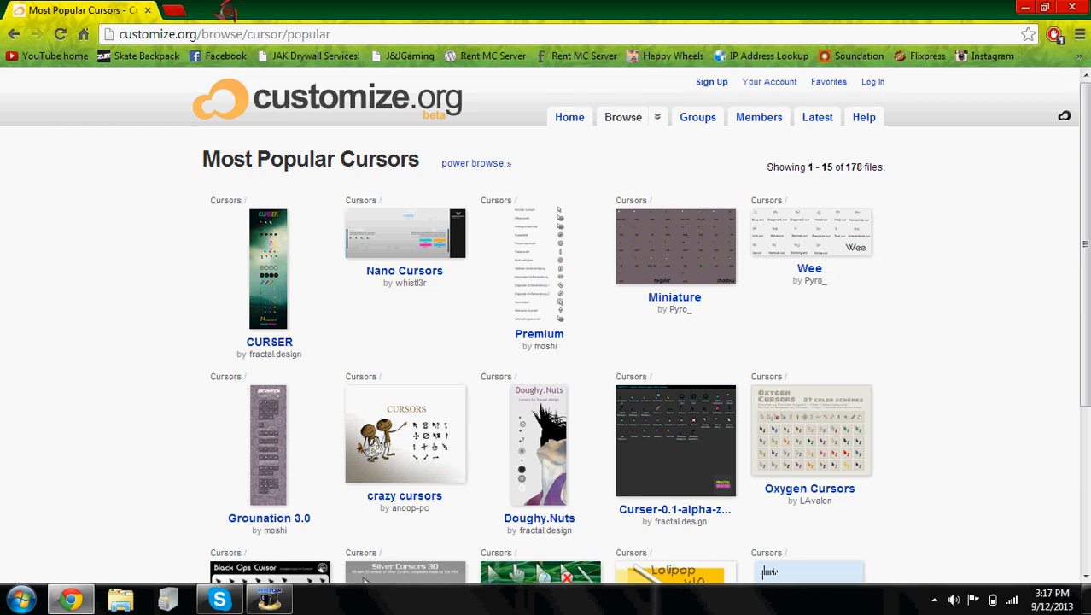
mouse_move(309, 118)
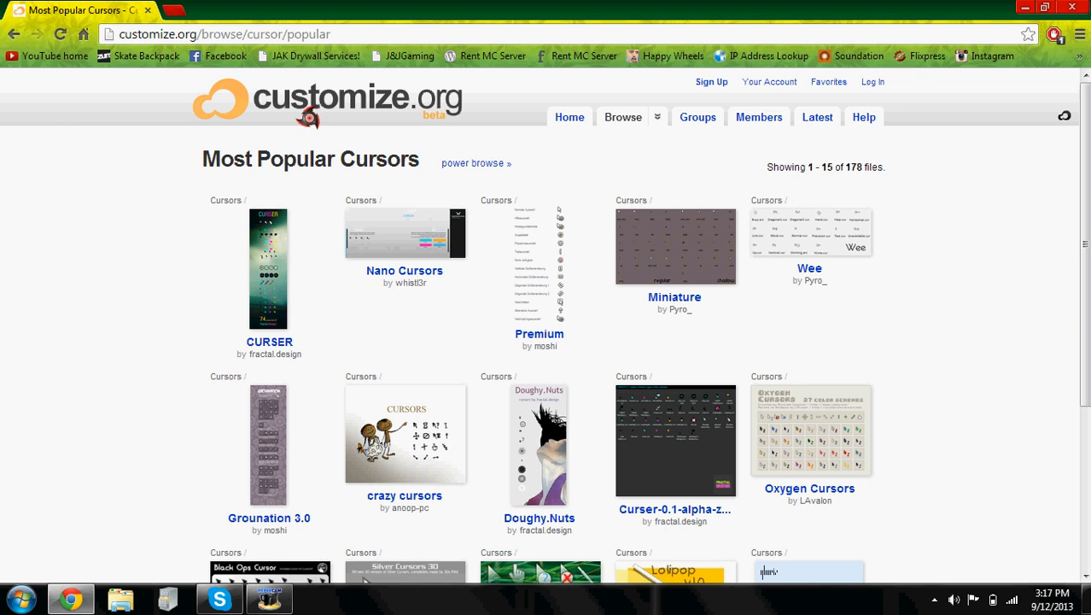
mouse_move(956, 286)
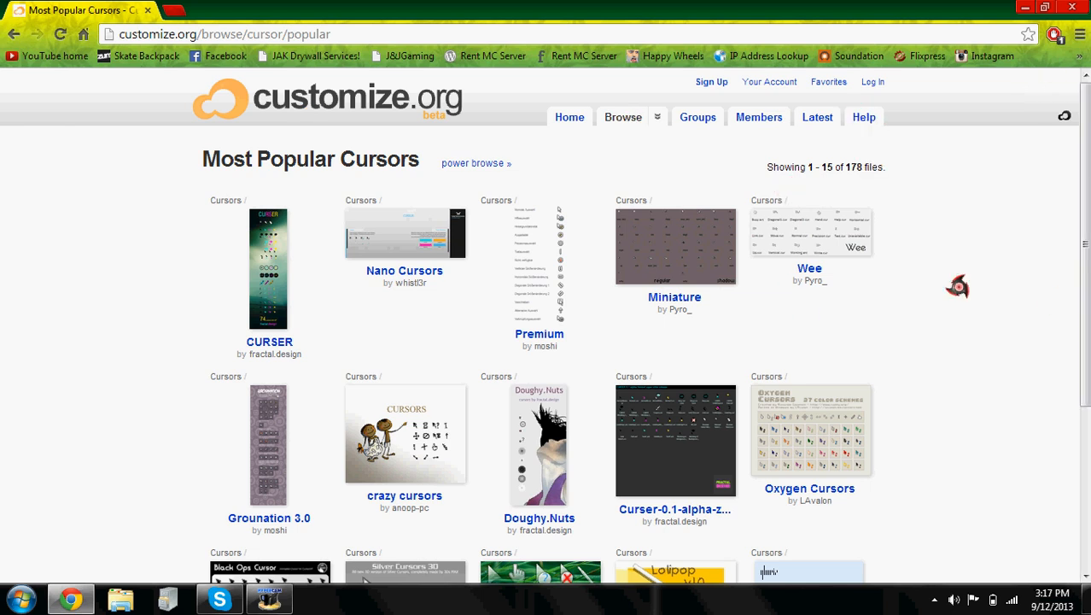
- Go to page 2 of Most Popular Cursors and browse its cursor packs
scroll(down, 3)
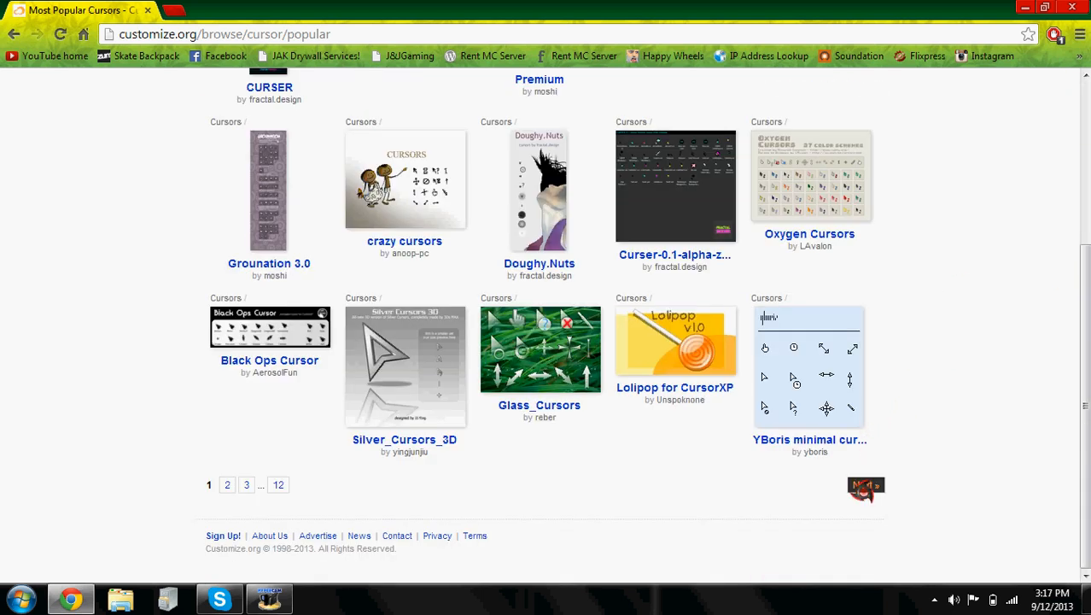
click(227, 483)
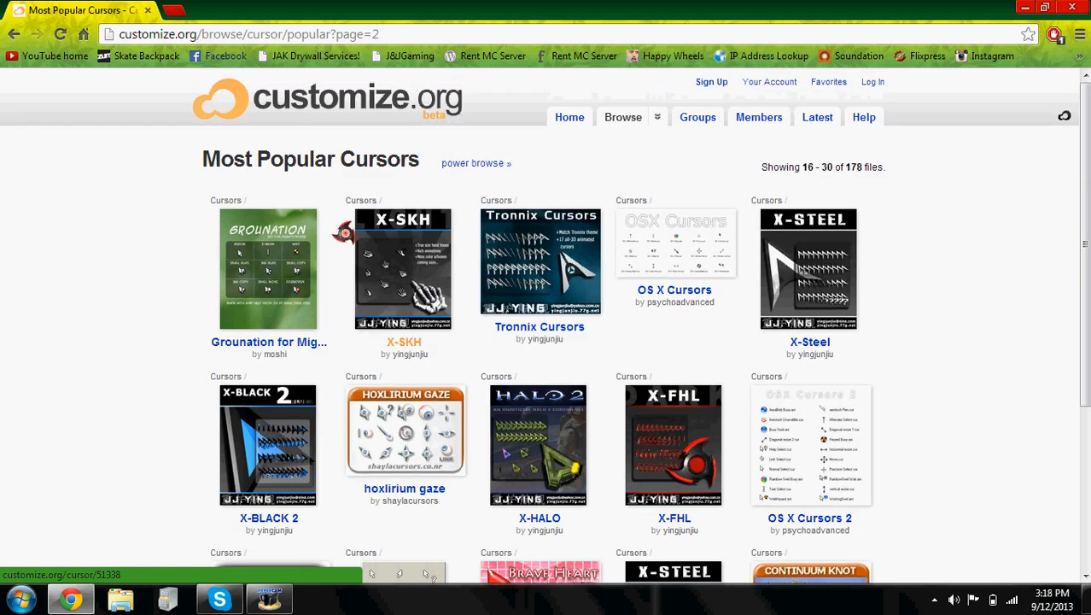
scroll(down, 3)
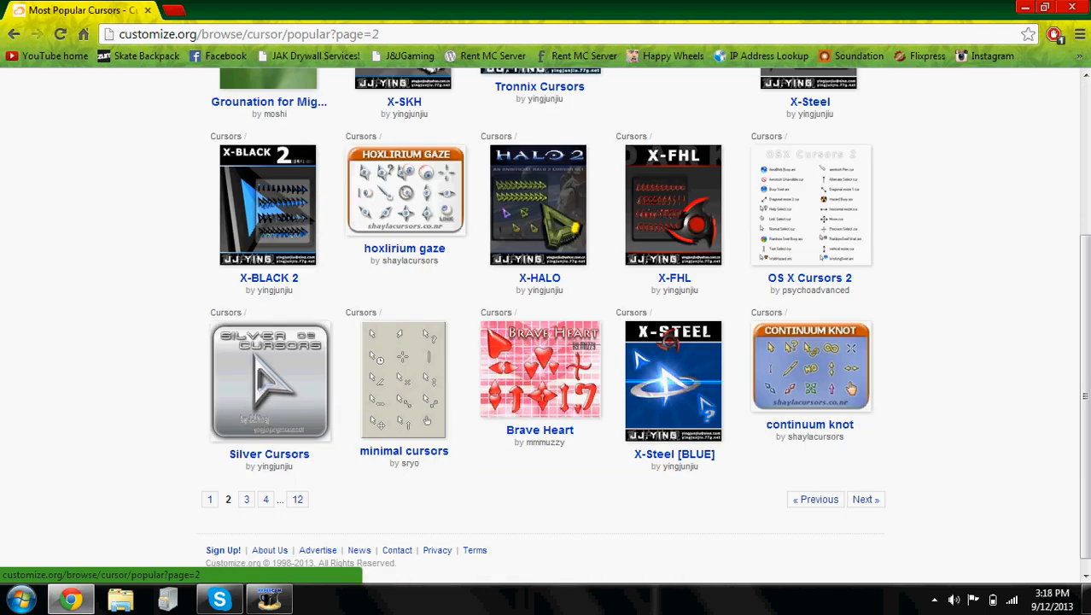
- Open the X-FHL cursor pack's detail page and scroll down through it
click(674, 278)
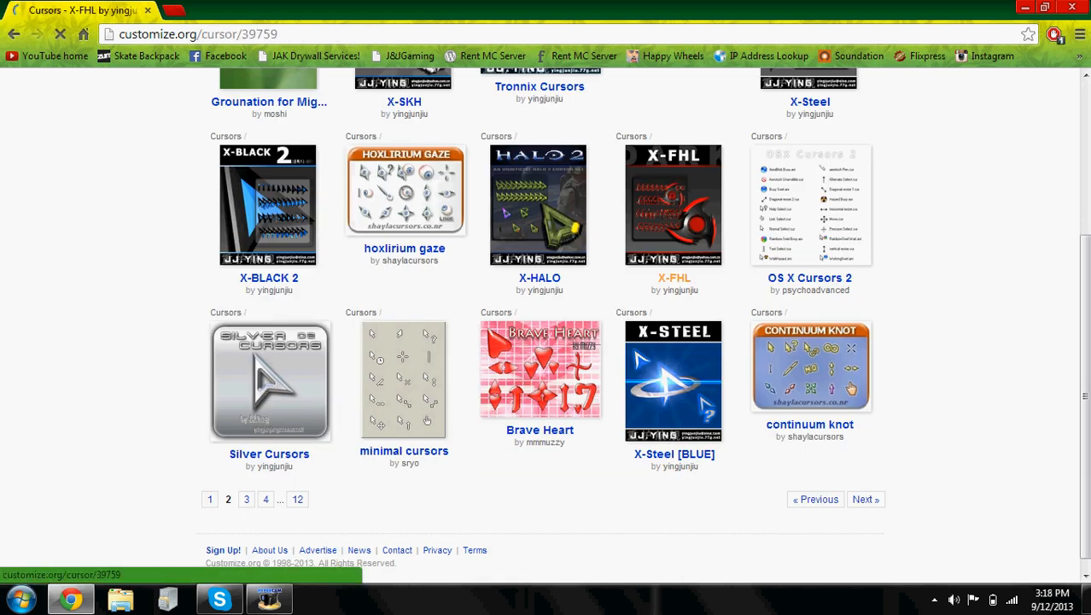
click(674, 204)
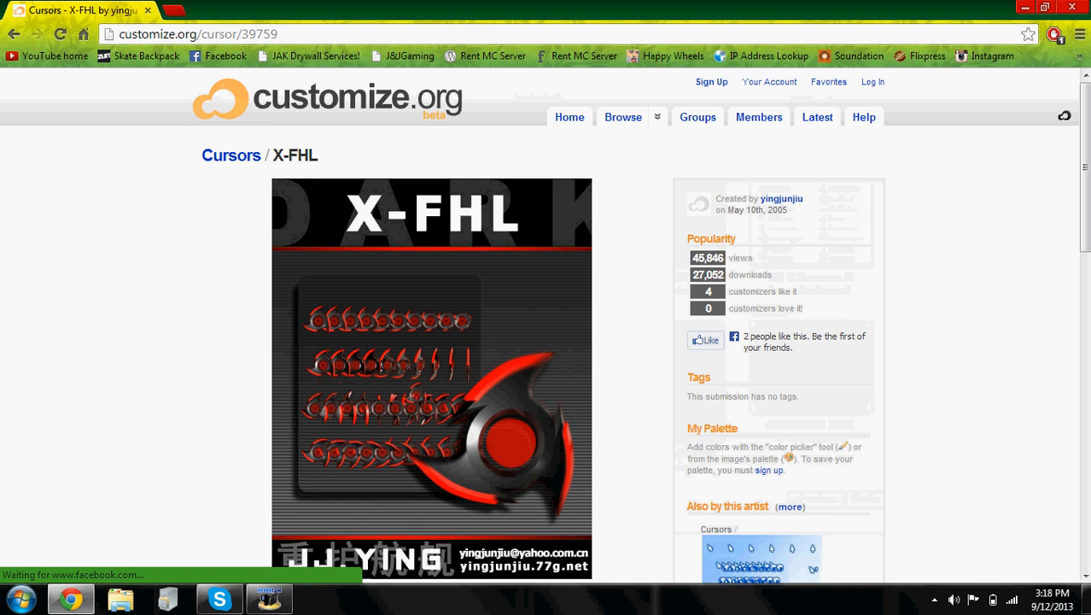
mouse_move(435, 439)
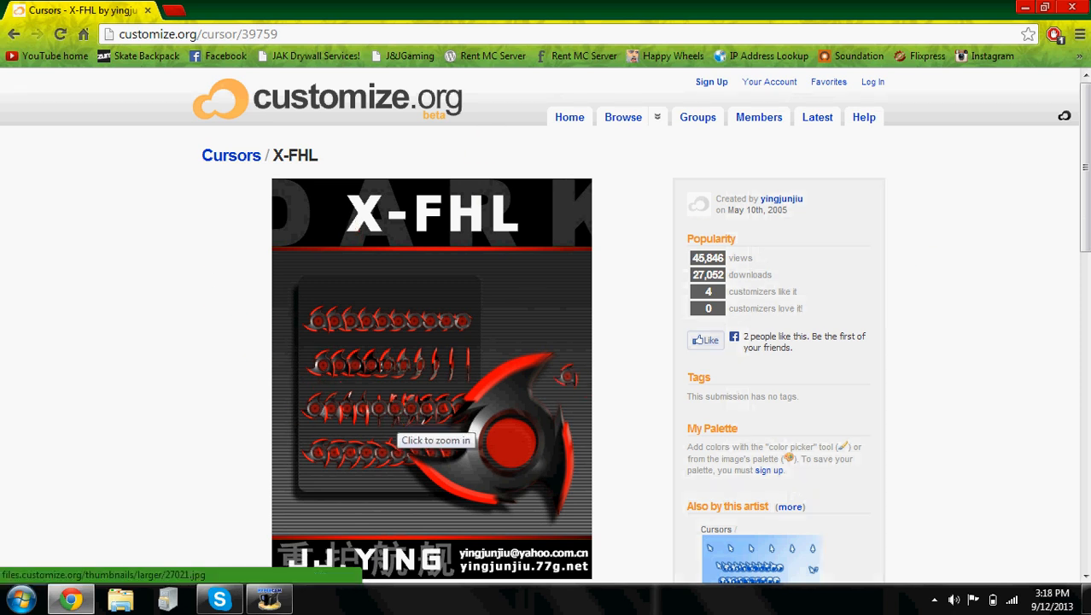
scroll(down, 3)
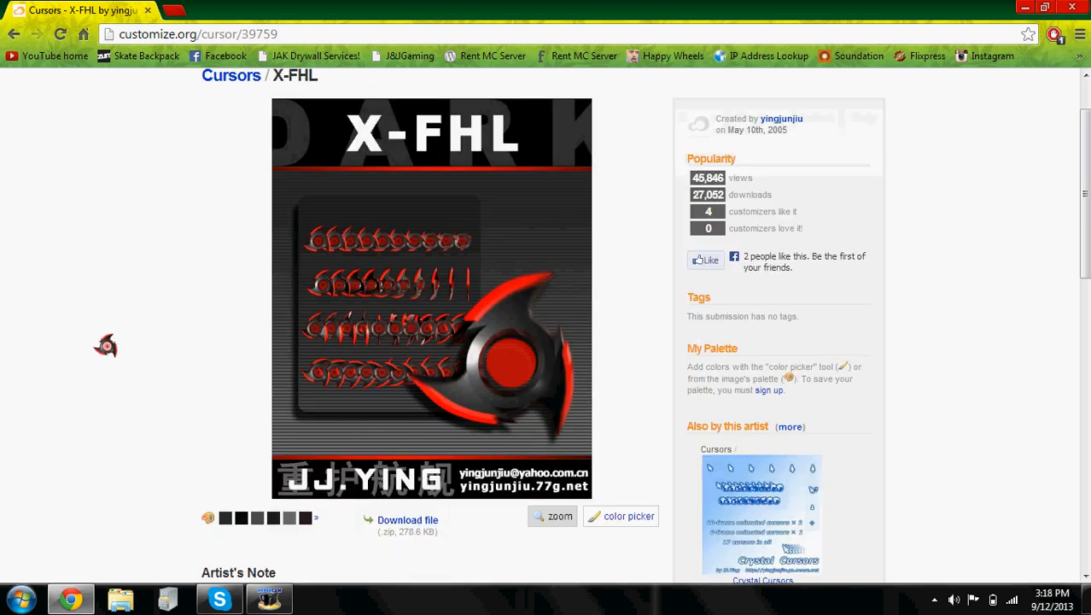
scroll(down, 3)
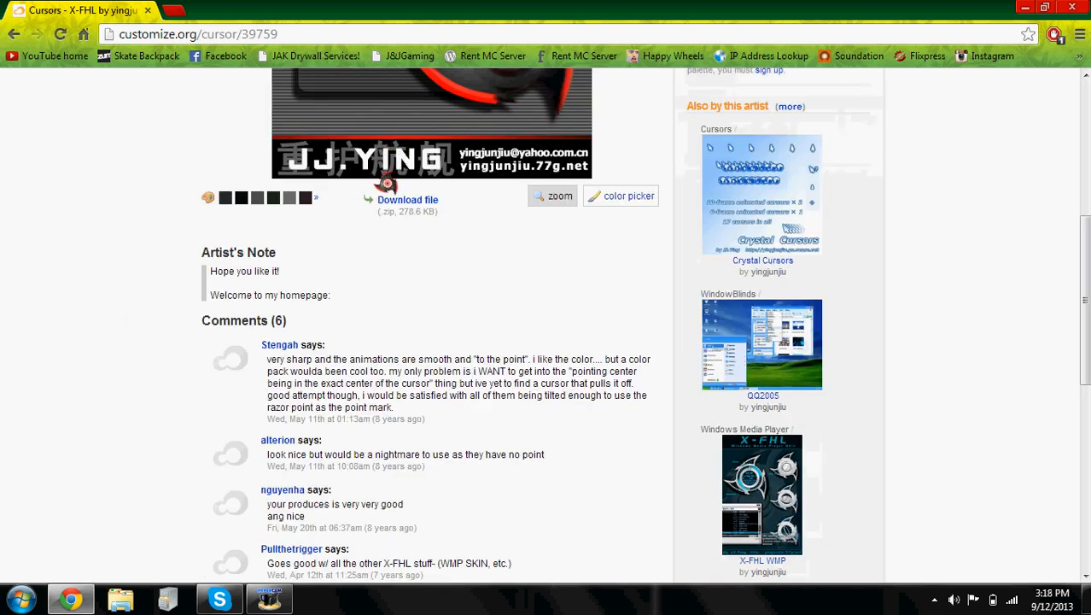
- View the enlarged X-FHL ninja-star preview, then review the page and scroll back up
click(560, 195)
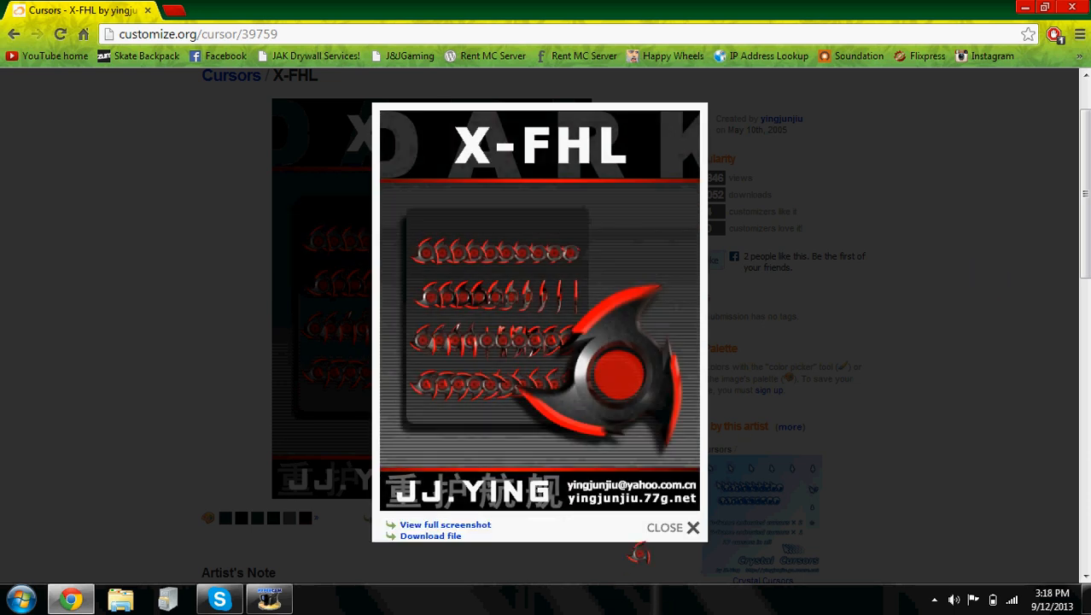
click(673, 526)
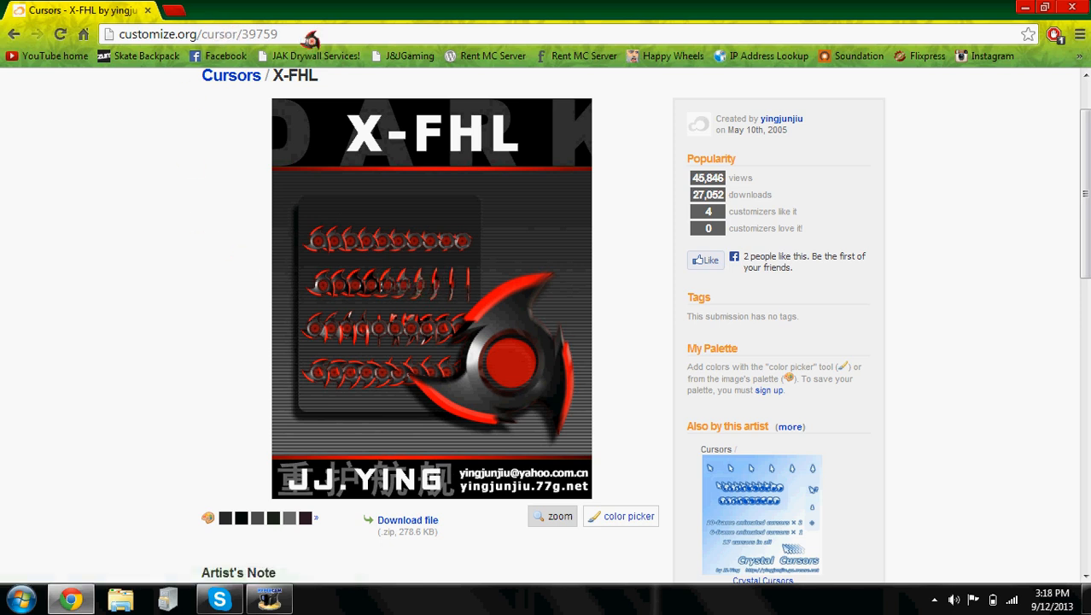
mouse_move(198, 145)
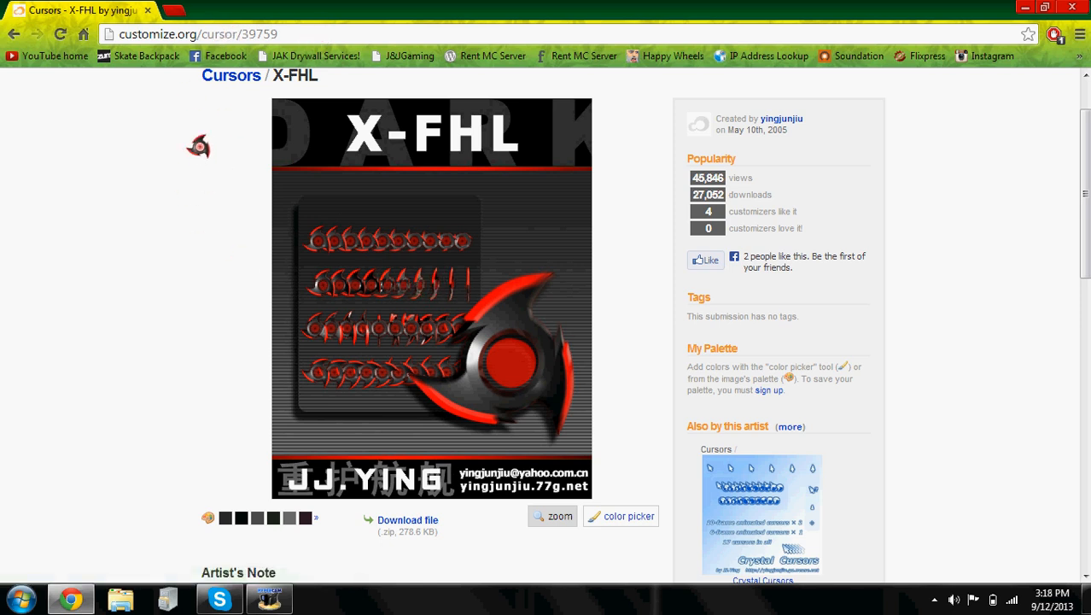
mouse_move(256, 56)
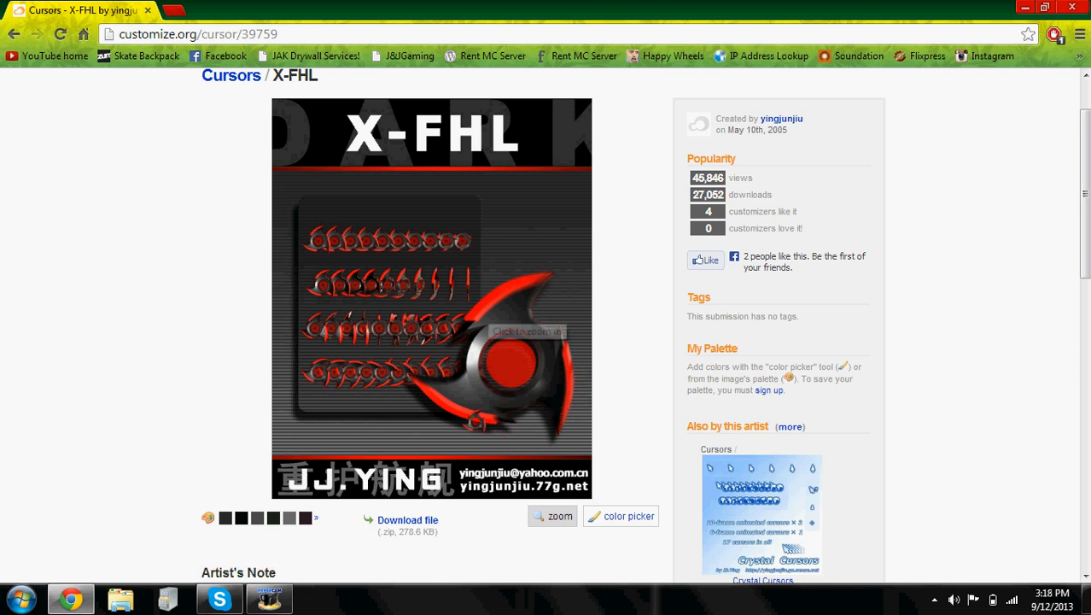
mouse_move(116, 283)
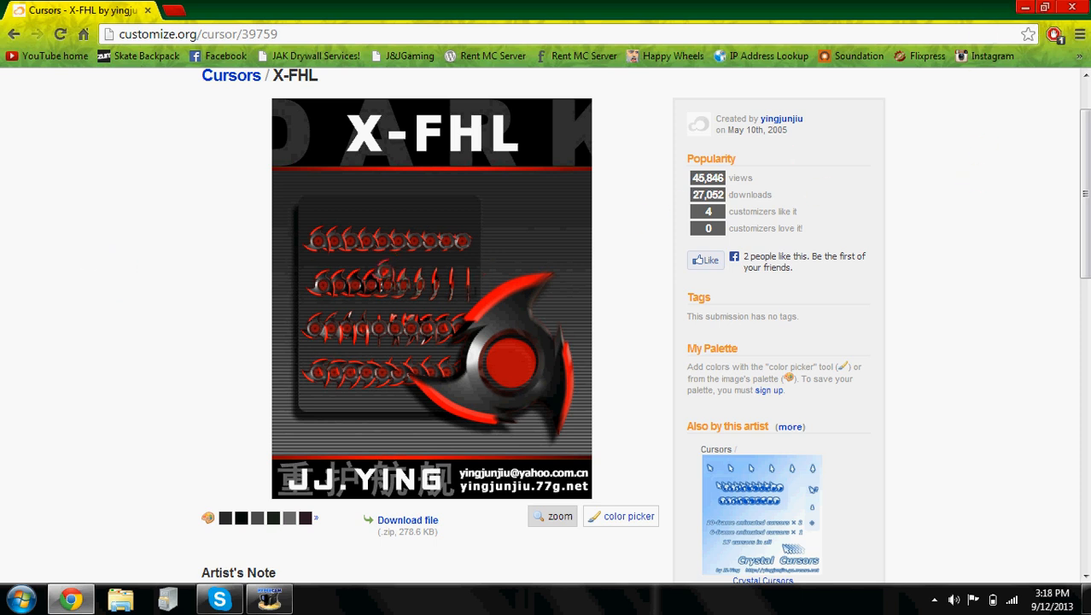
scroll(down, 3)
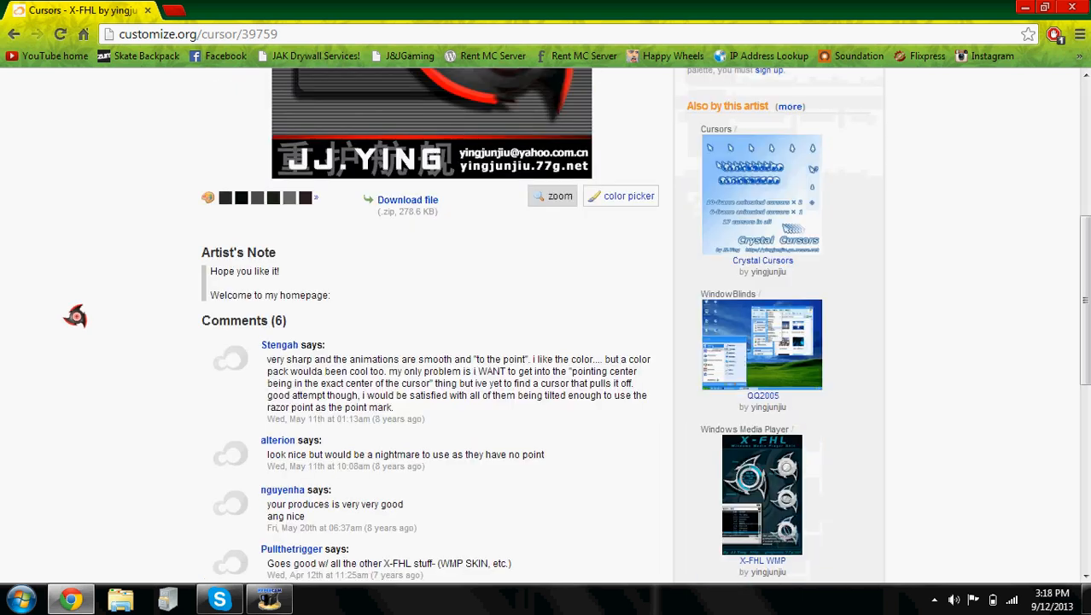
scroll(up, 3)
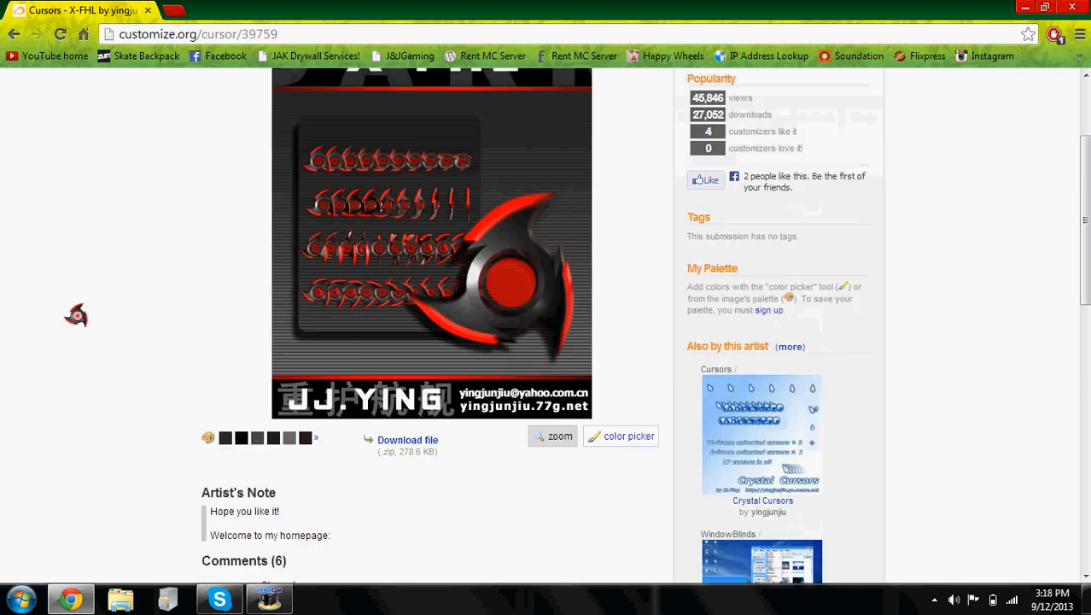
scroll(down, 3)
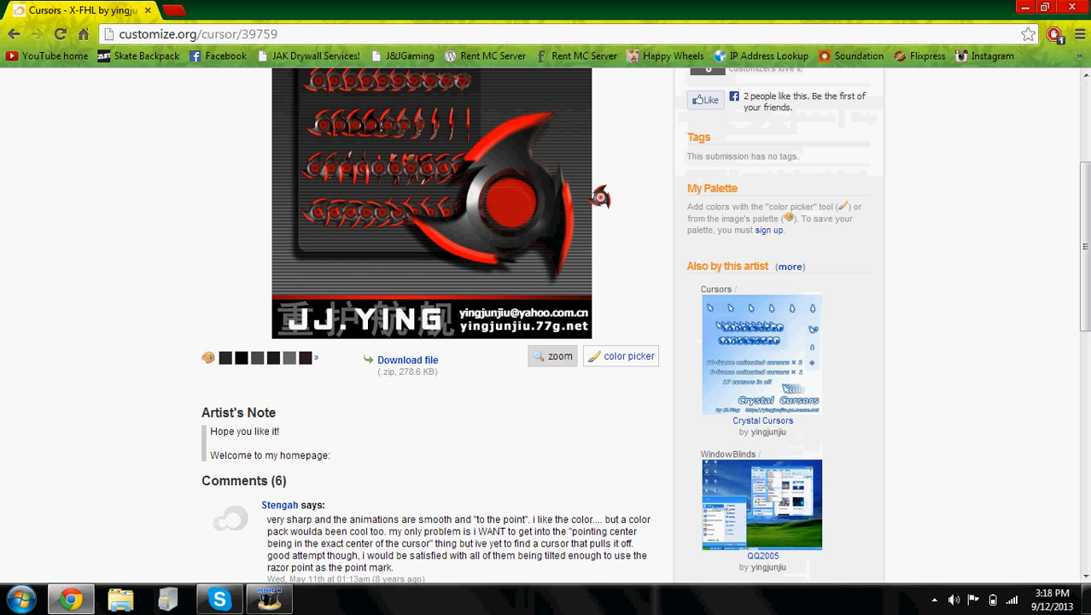
mouse_move(108, 270)
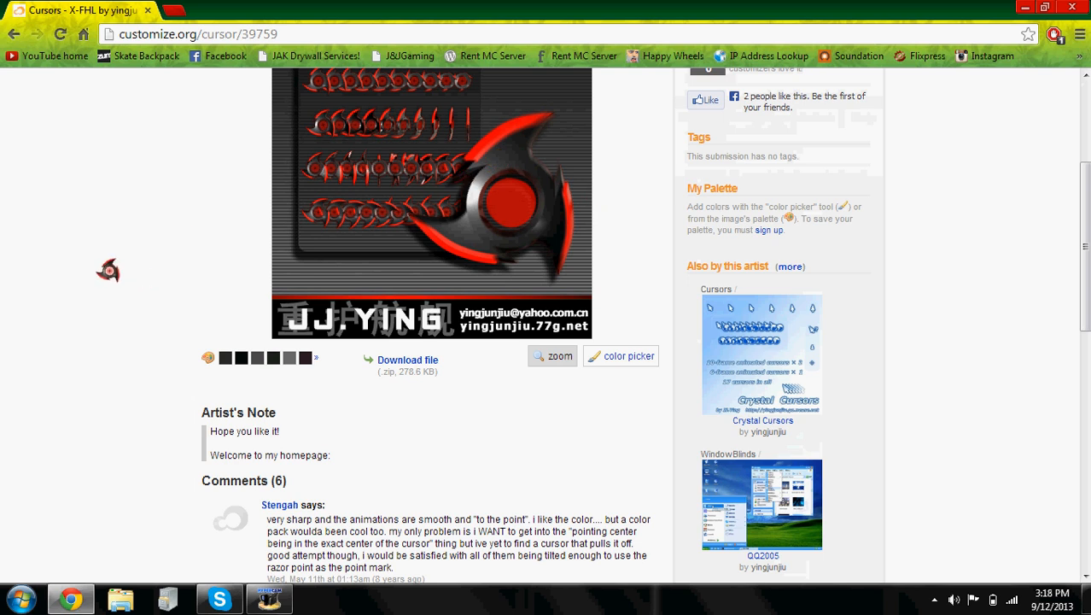
mouse_move(186, 253)
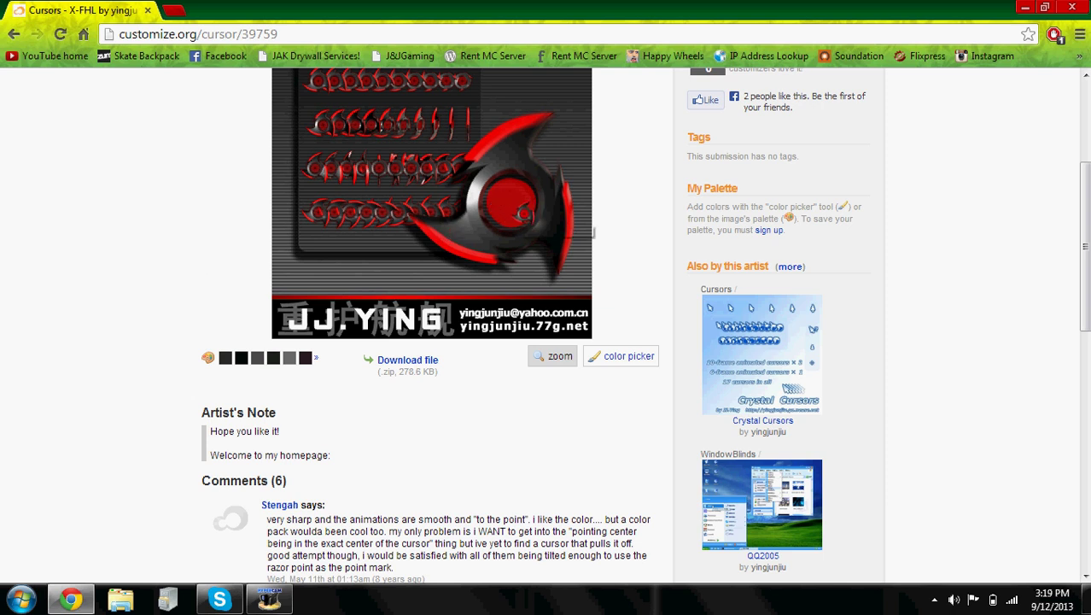
scroll(up, 3)
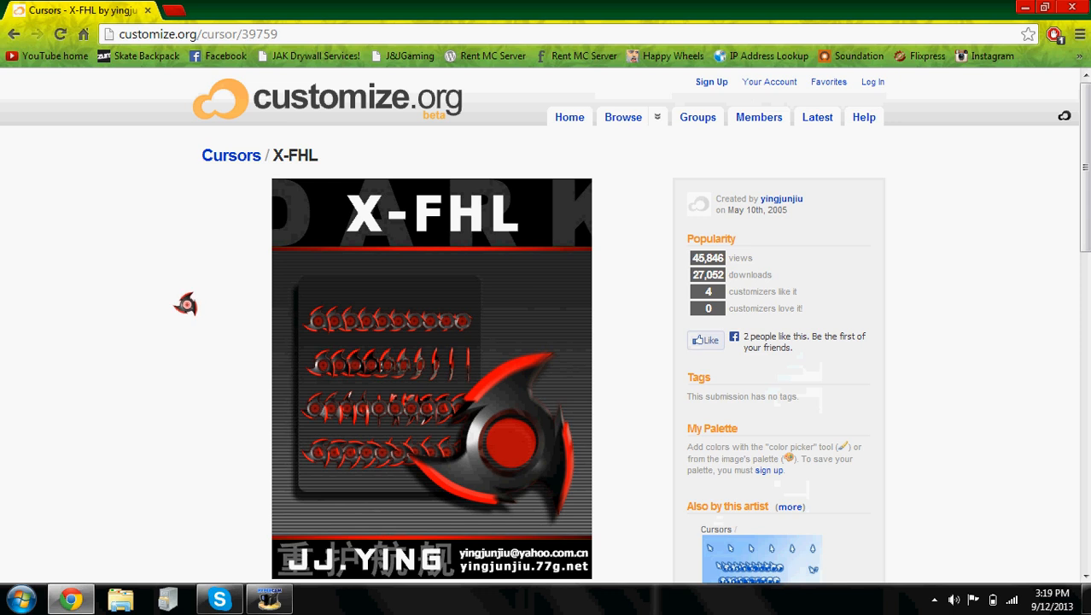
mouse_move(163, 301)
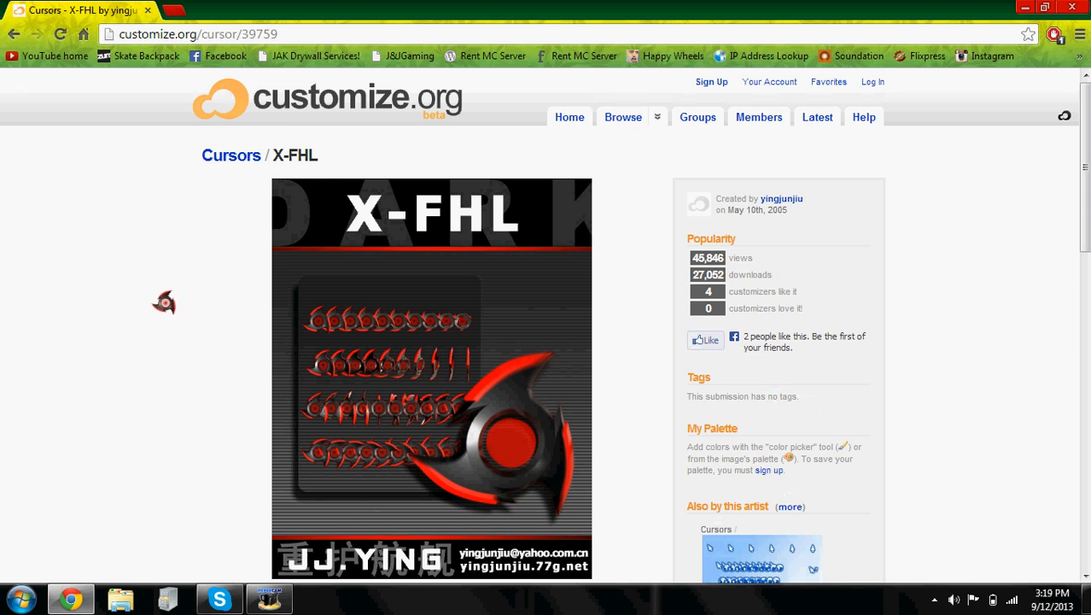
mouse_move(192, 356)
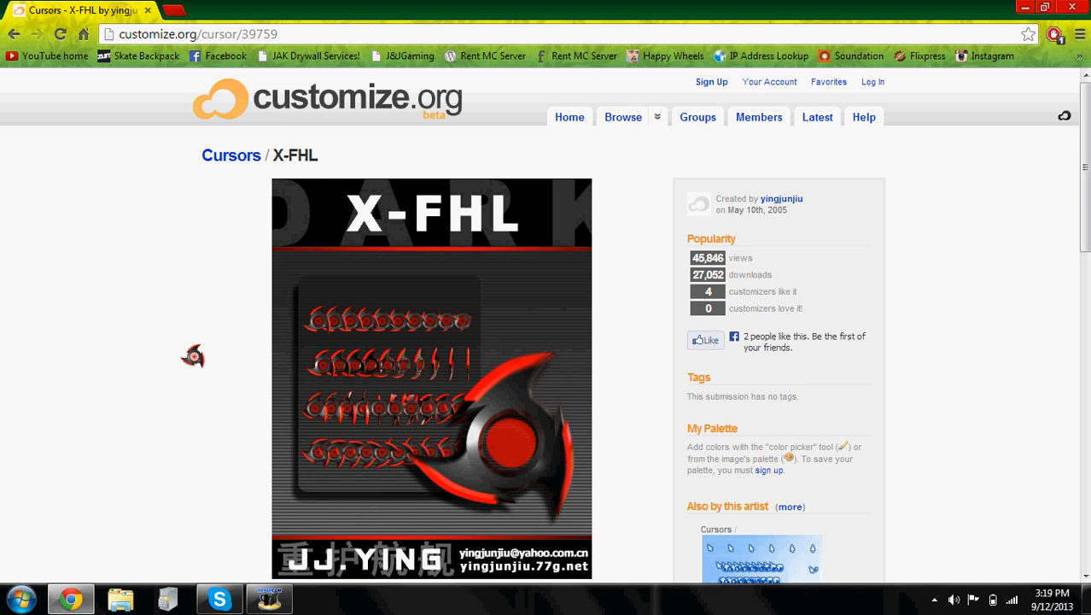
mouse_move(207, 309)
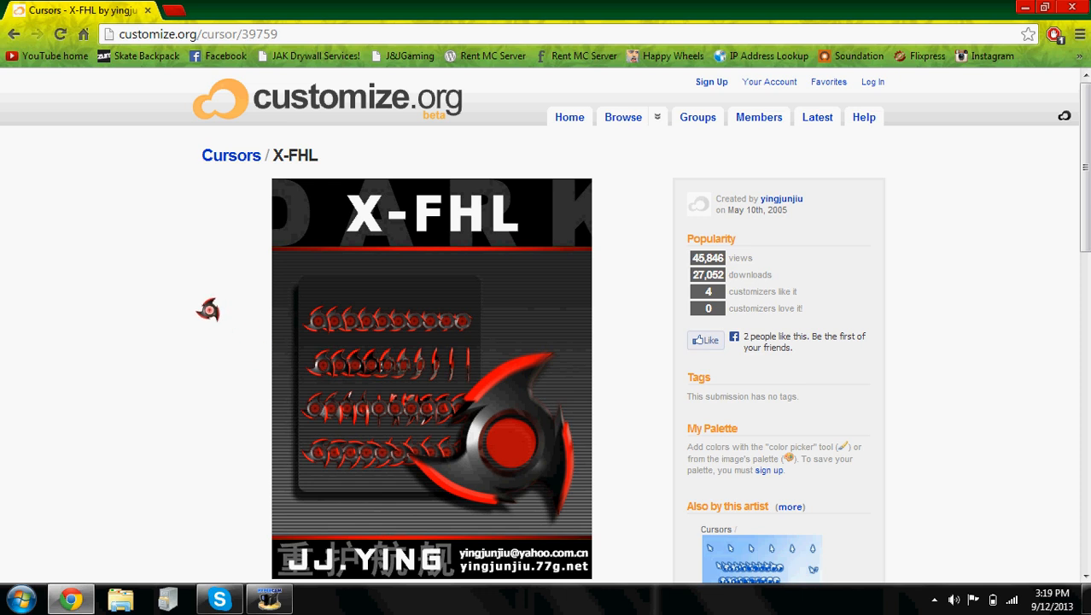
mouse_move(163, 331)
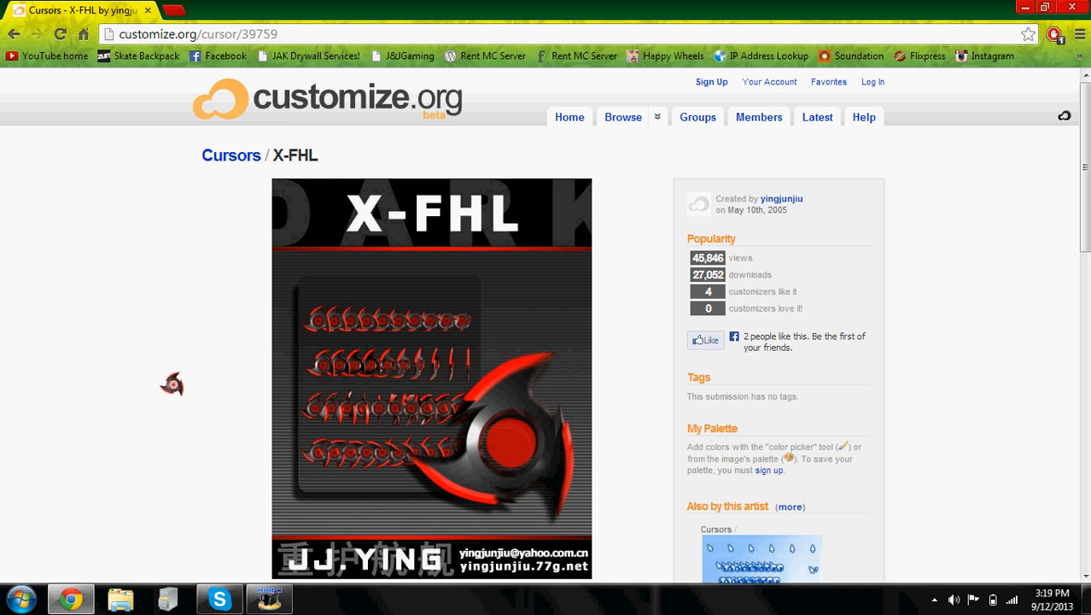
scroll(down, 3)
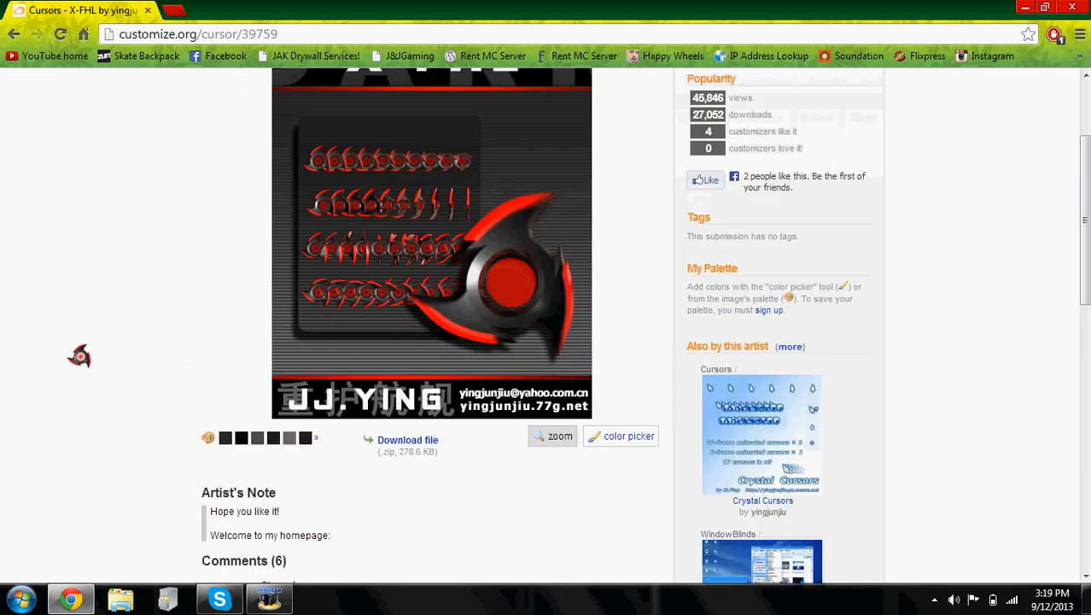
scroll(up, 3)
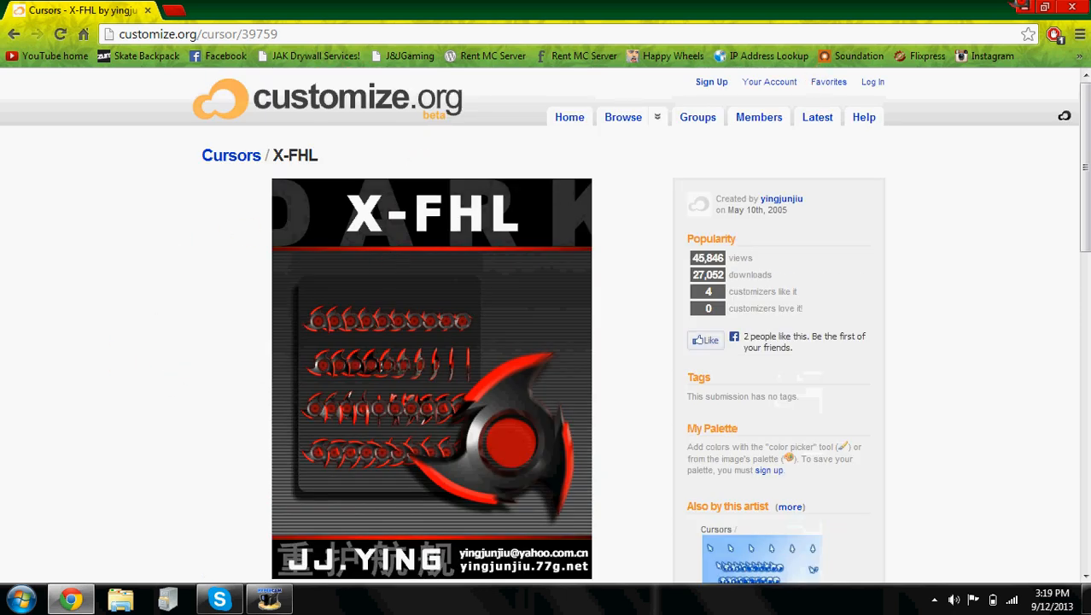
mouse_move(147, 287)
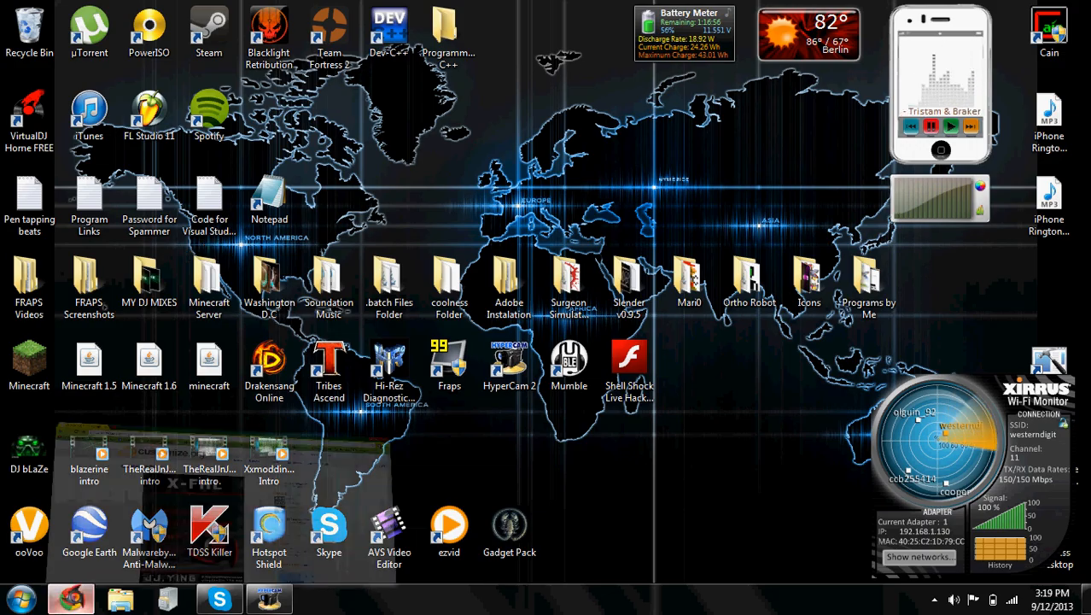
click(71, 598)
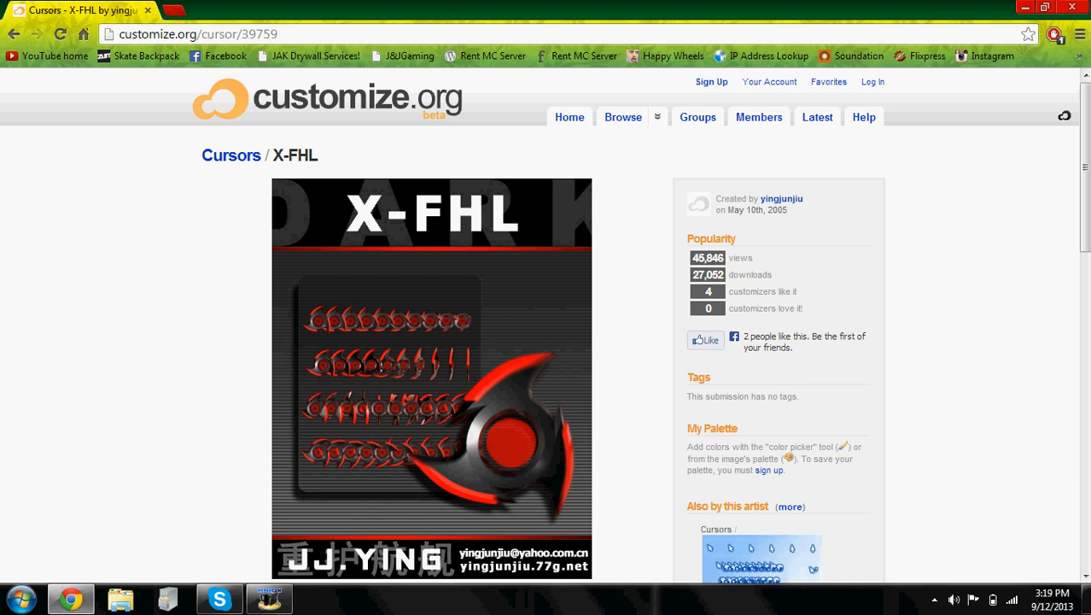
mouse_move(97, 289)
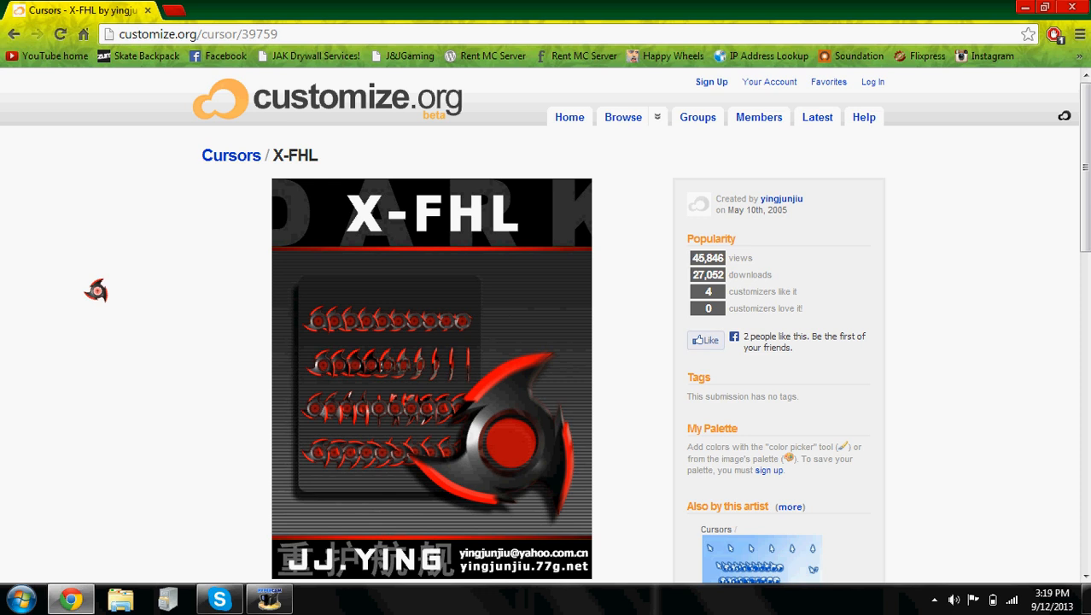
mouse_move(268, 211)
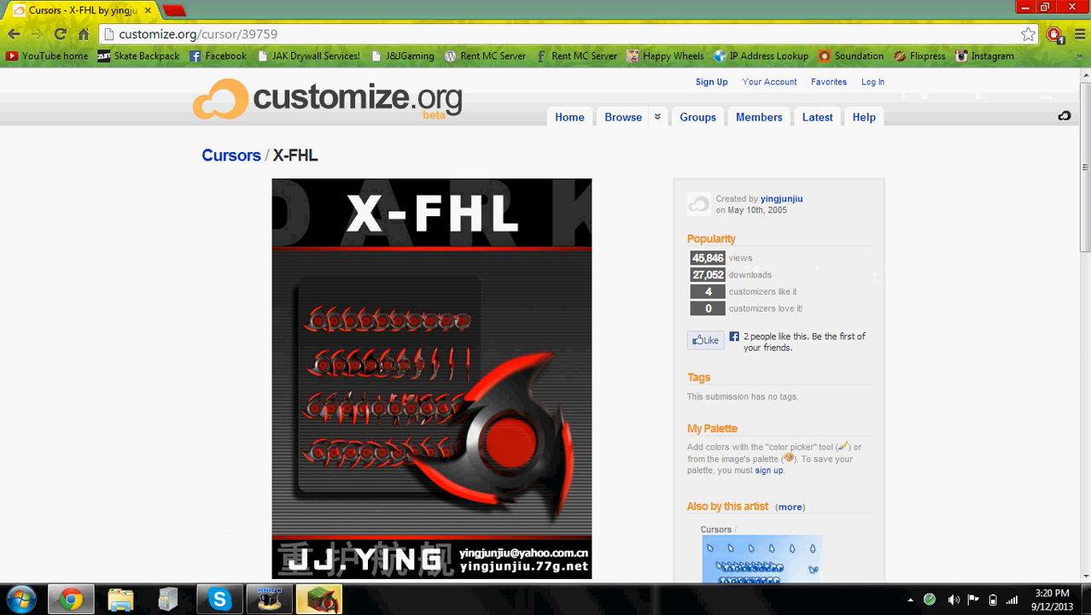
scroll(down, 3)
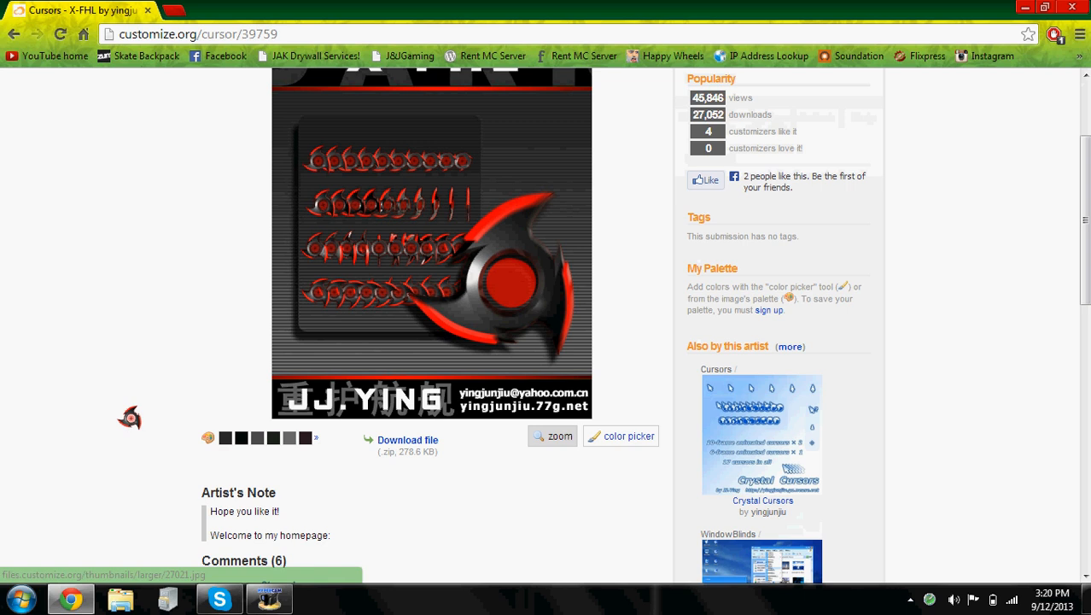
scroll(down, 3)
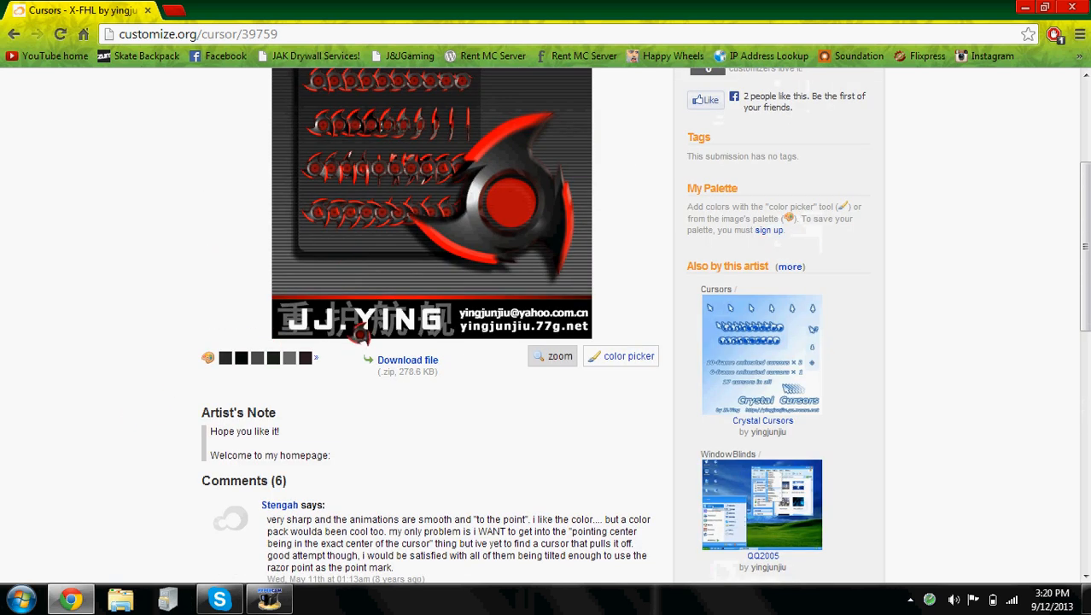
- Open the X-FHL download page offering X-FHL1-0.zip (278.6 KB)
click(407, 359)
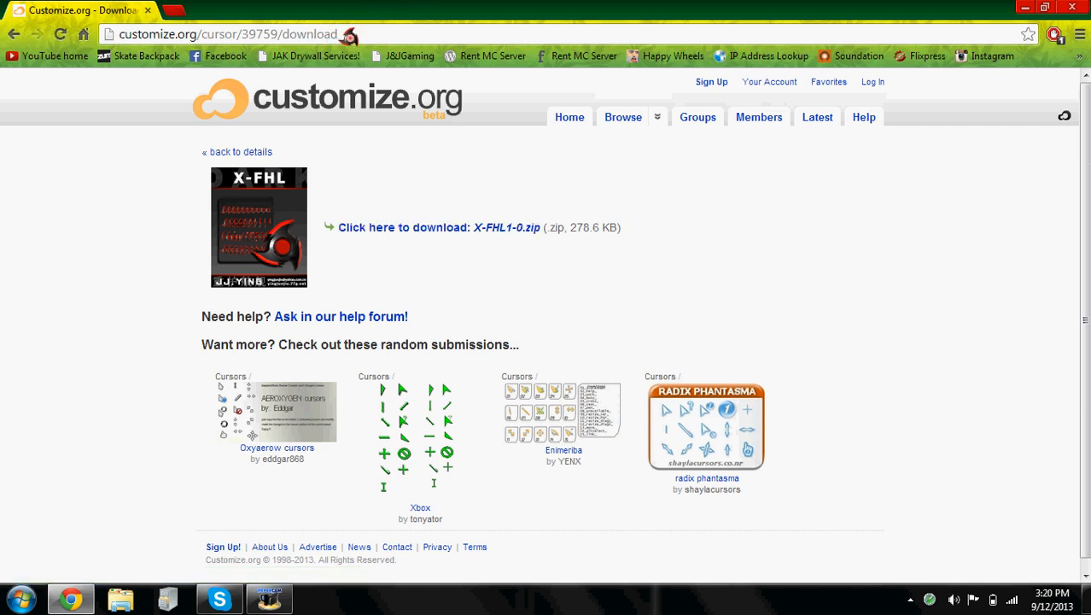
mouse_move(11, 248)
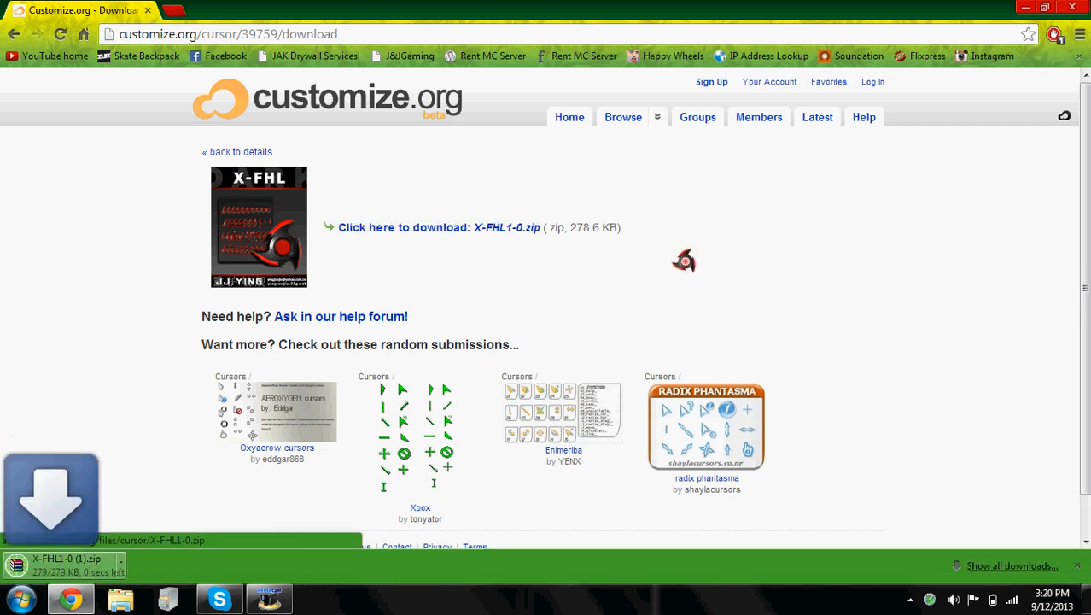
mouse_move(133, 509)
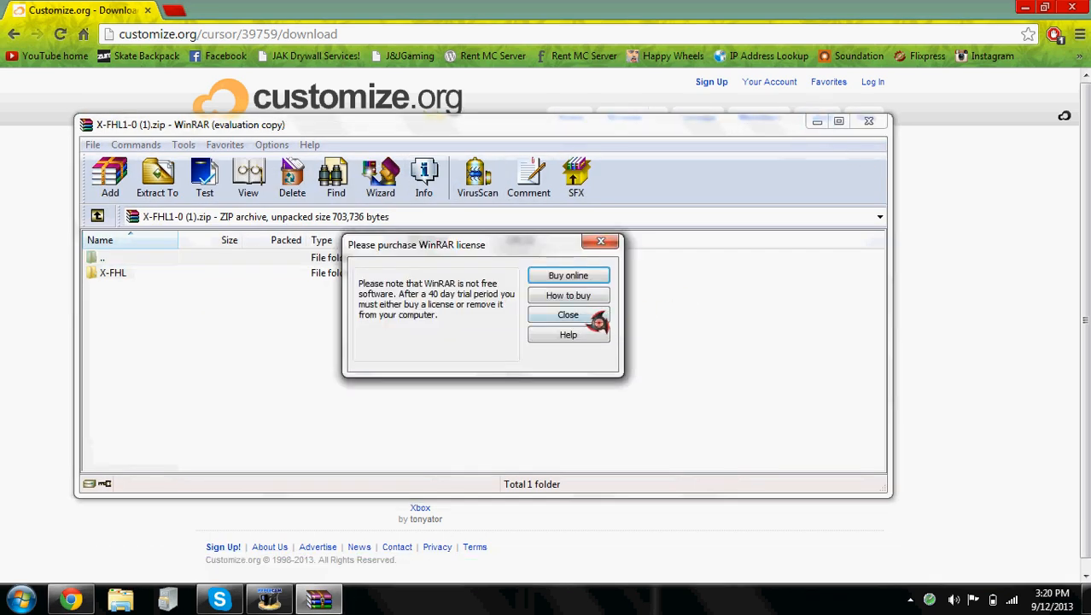
- Dismiss the WinRAR reminder and extract the X-FHL archive into Desktop\Cursors
click(567, 314)
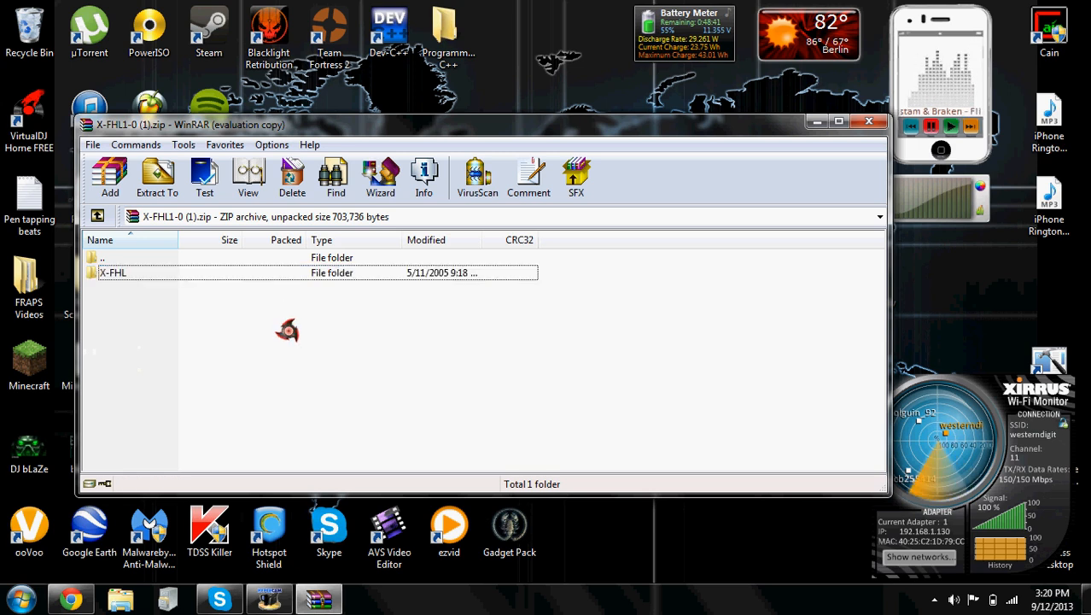
double_click(112, 272)
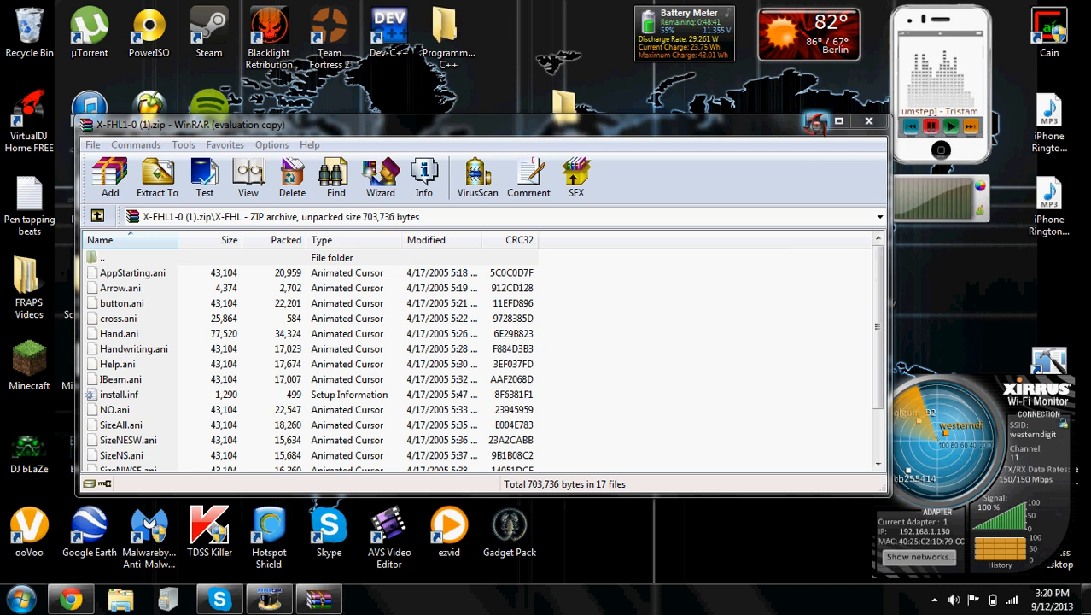
click(331, 257)
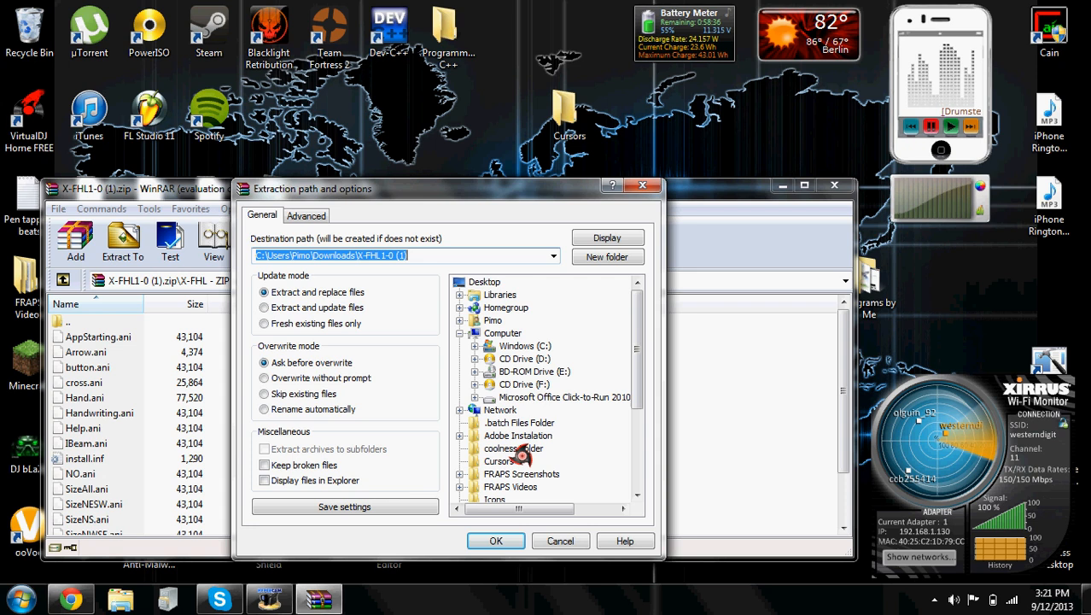
click(507, 461)
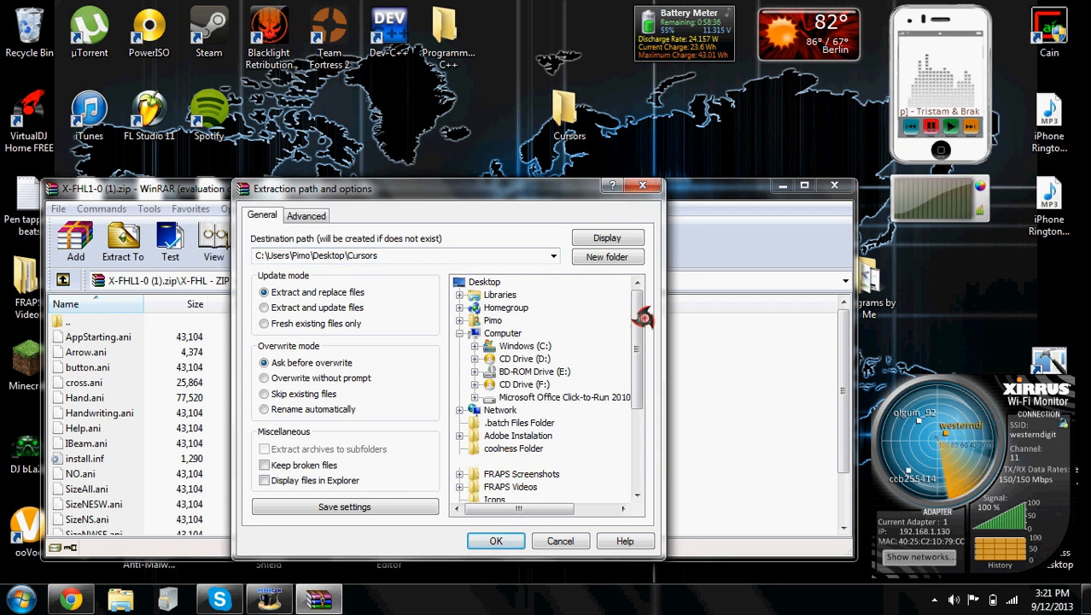
click(499, 461)
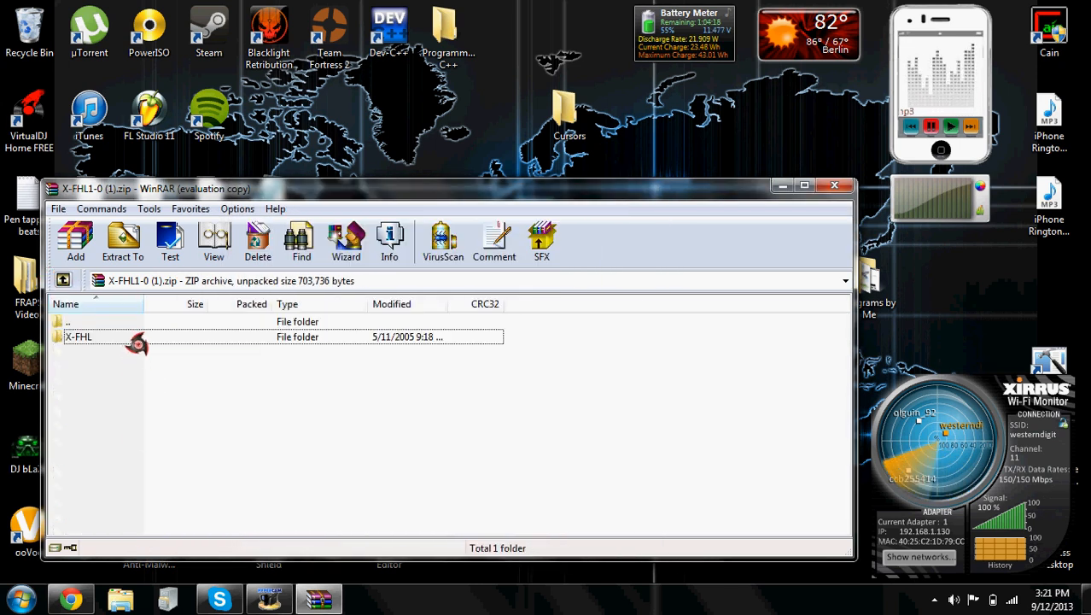
- Drag the X-FHL folder onto the desktop, close WinRAR, and delete the Cursors folder
click(122, 241)
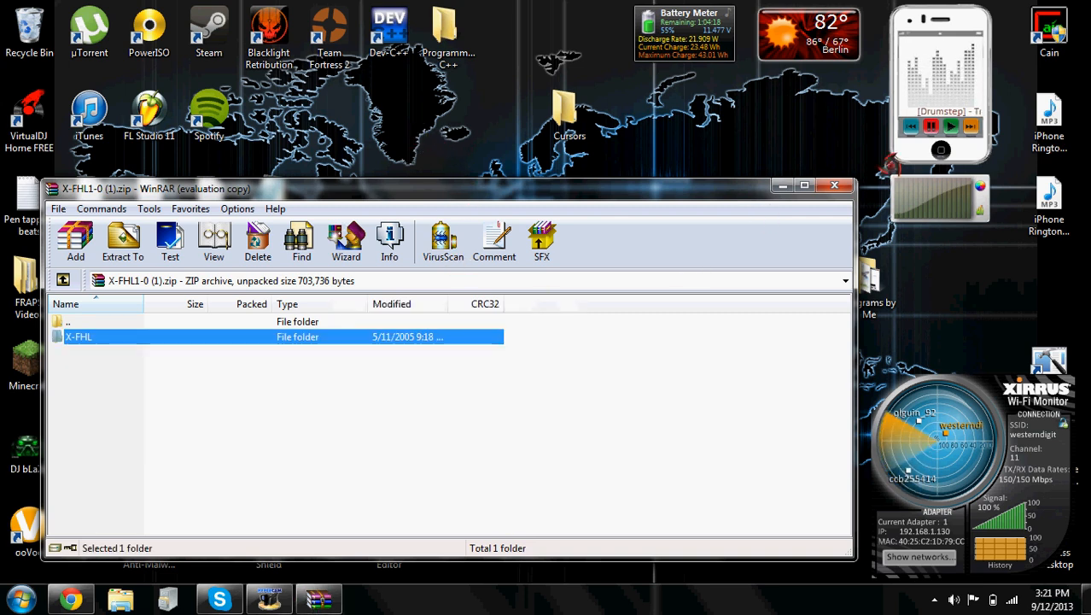
drag(79, 337, 450, 115)
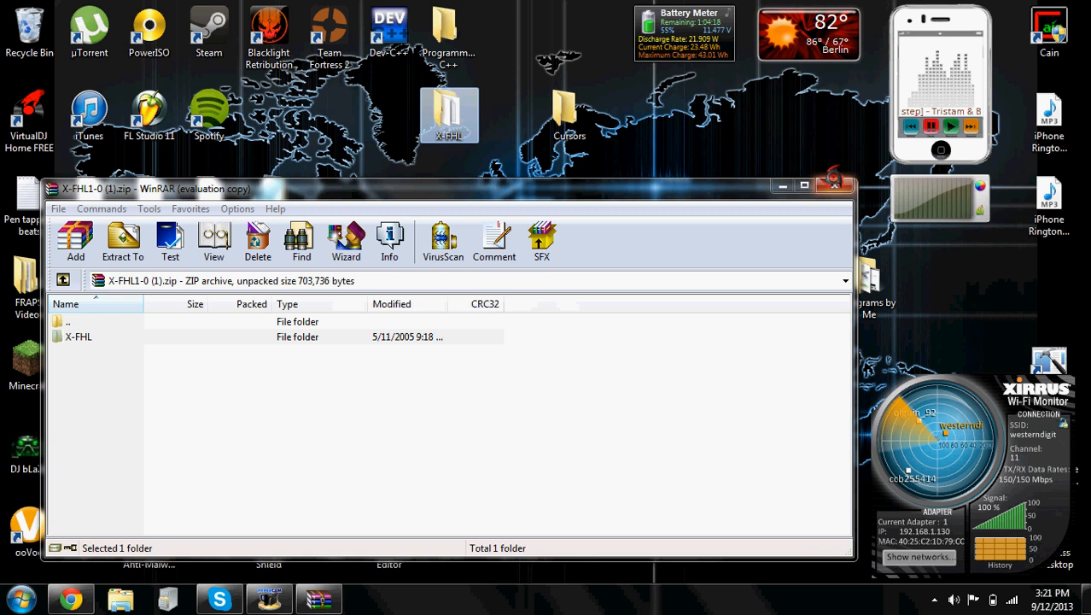
click(78, 336)
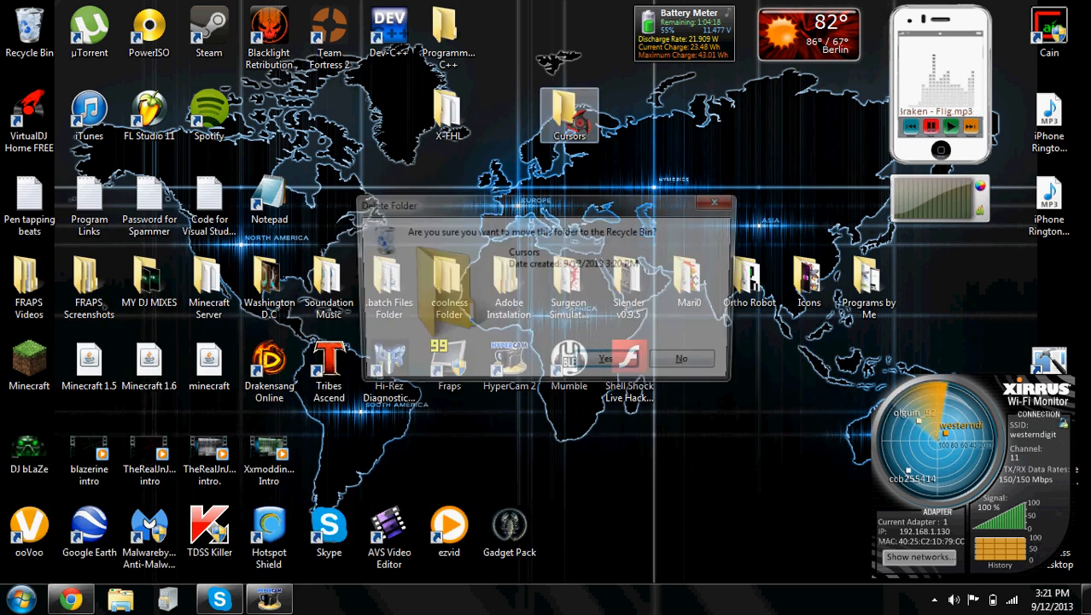
click(605, 358)
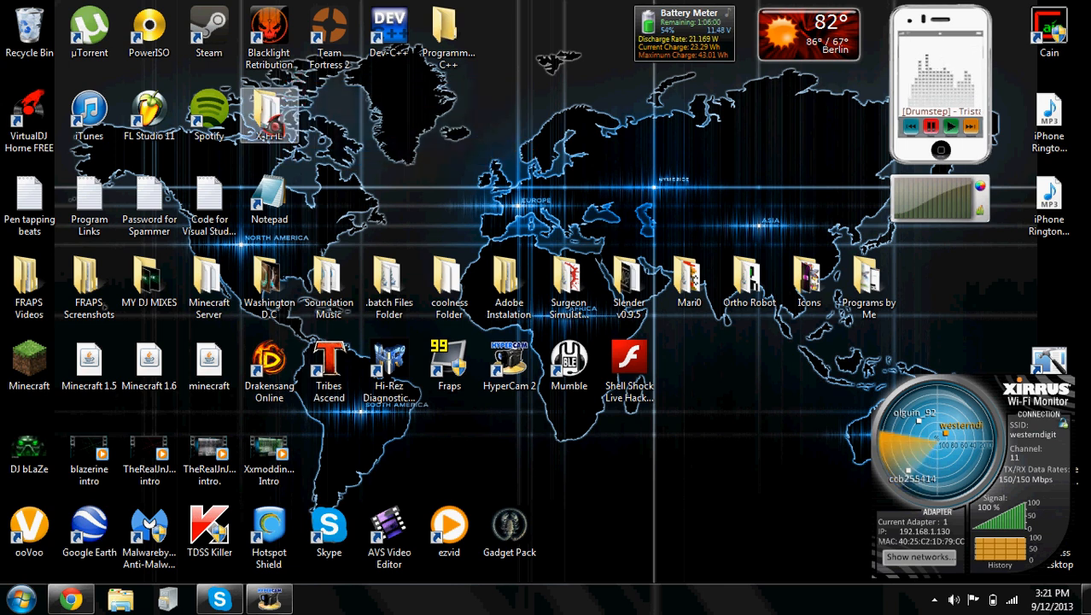
- Open the desktop X-FHL folder and inspect its 16 .ani files and install.inf
double_click(269, 119)
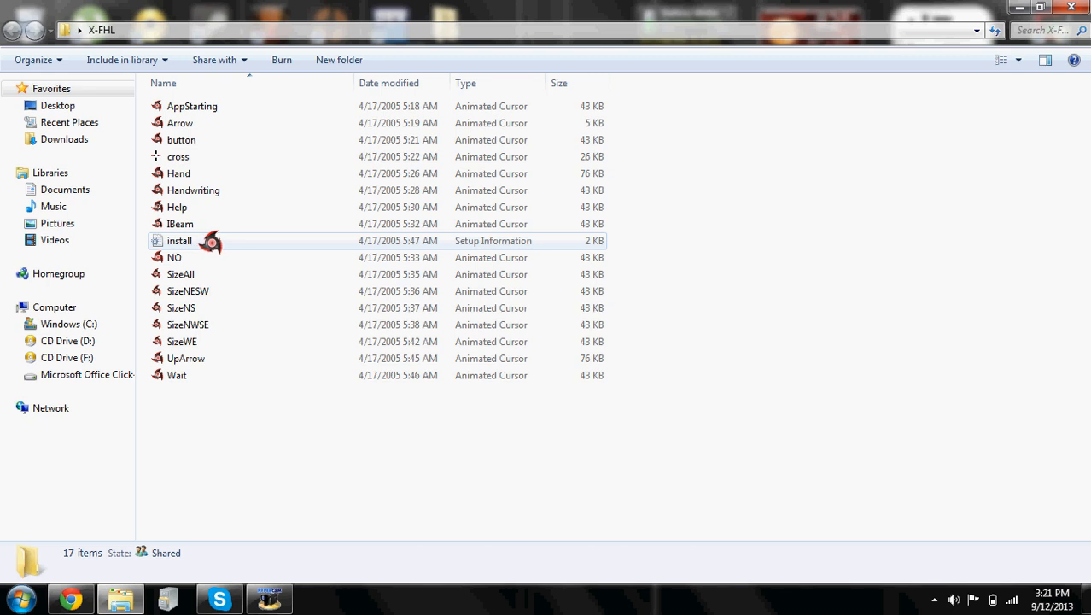
click(179, 240)
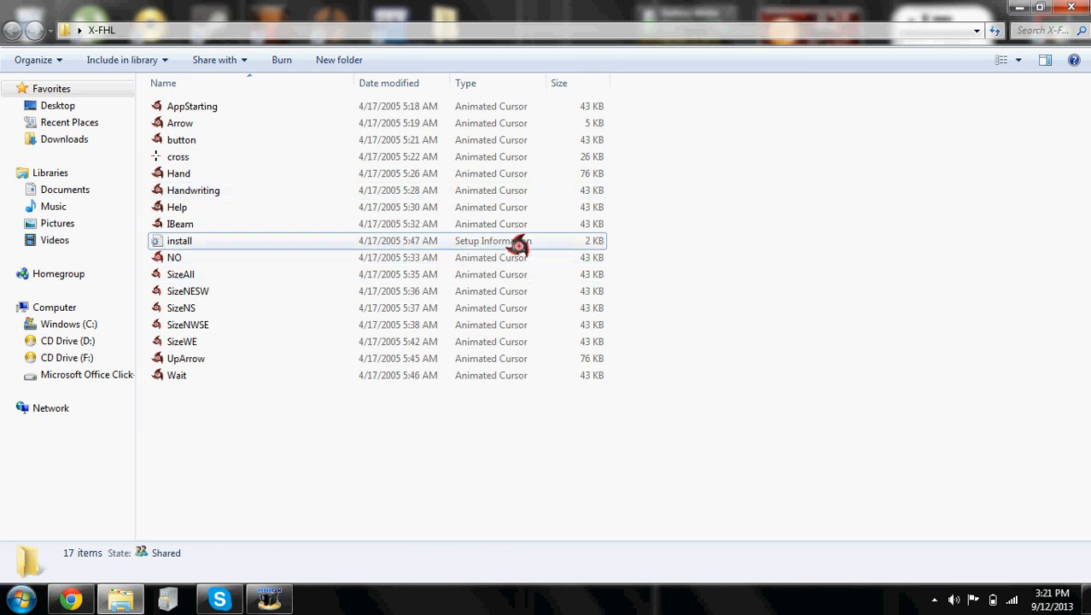
click(179, 240)
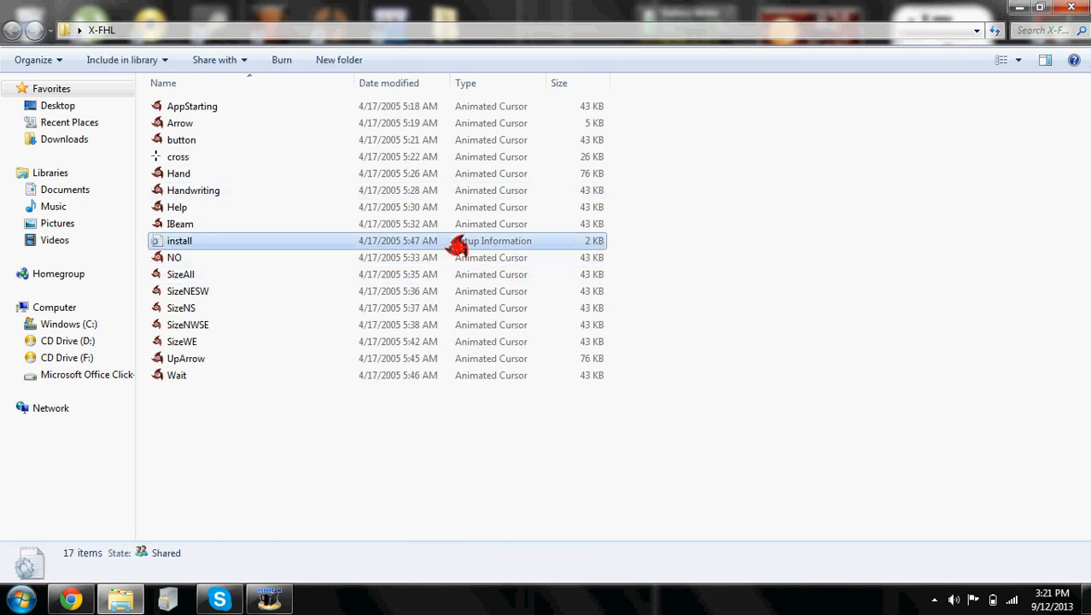
click(179, 240)
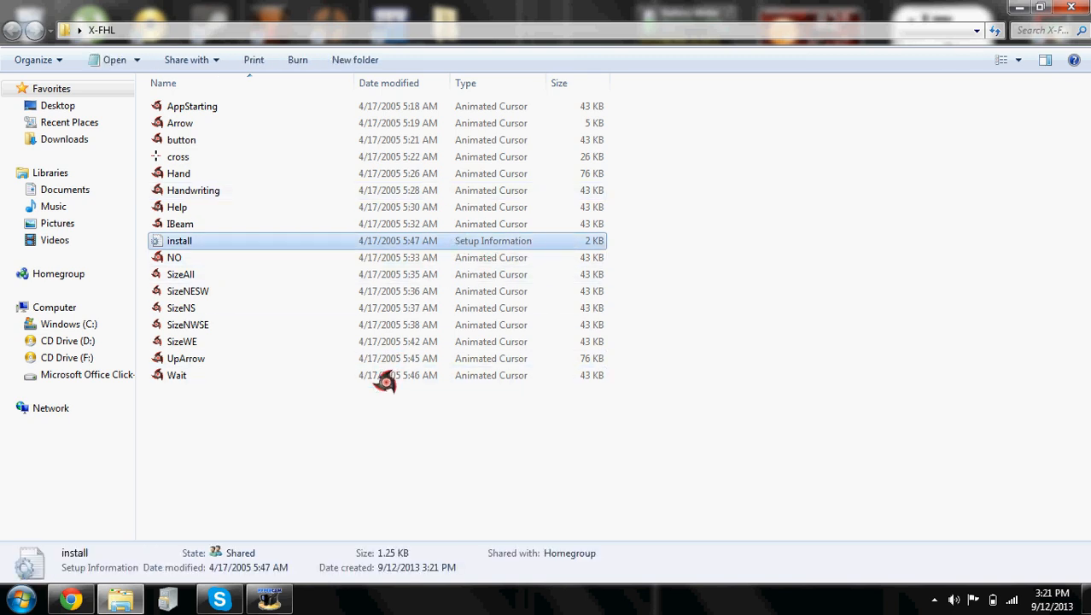
key(ctrl+a)
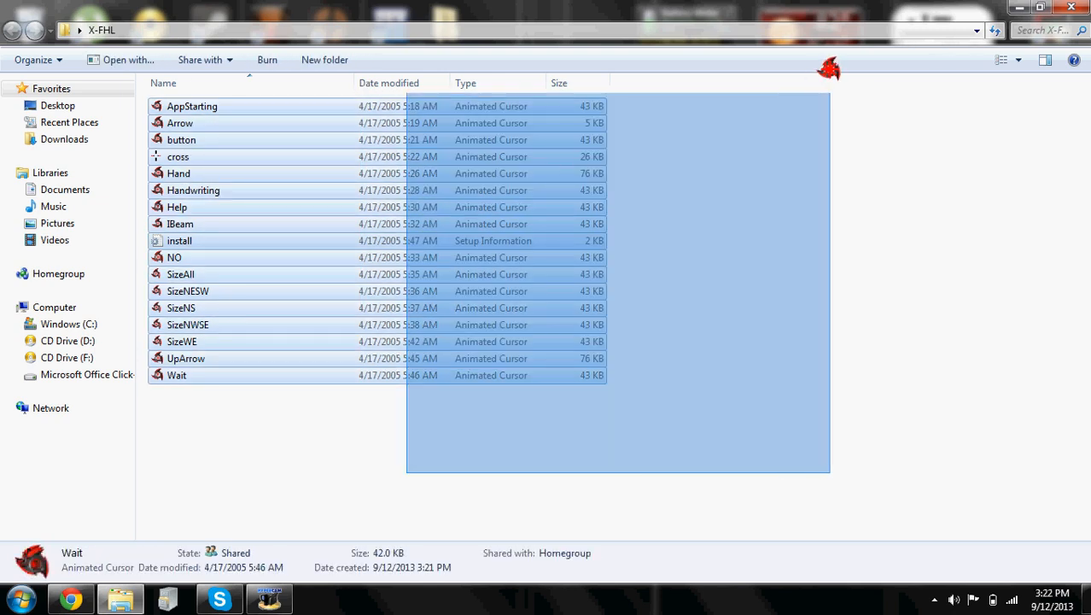
click(179, 240)
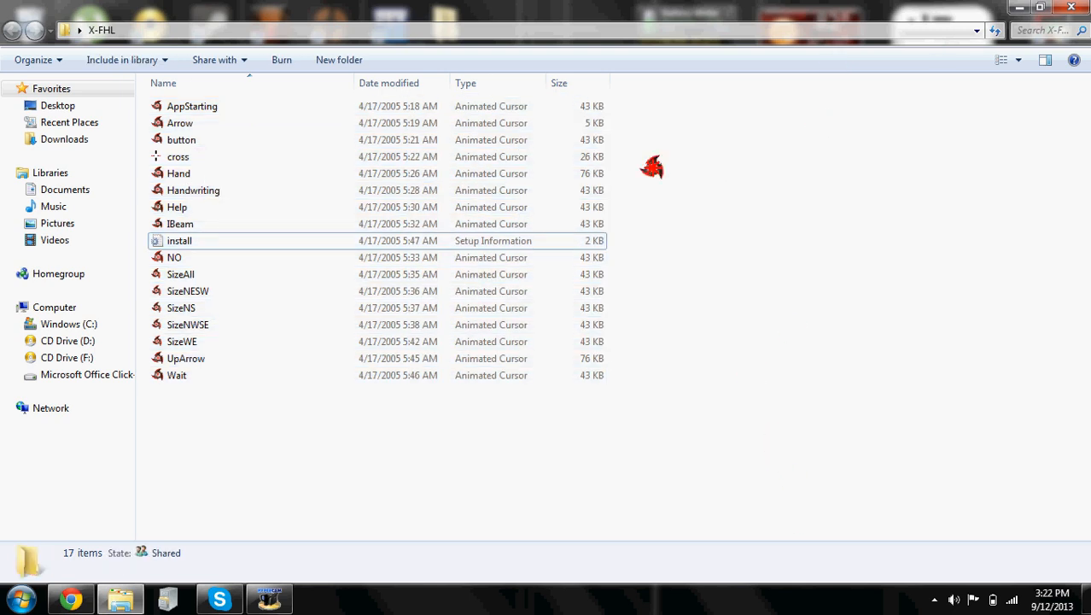
mouse_move(453, 445)
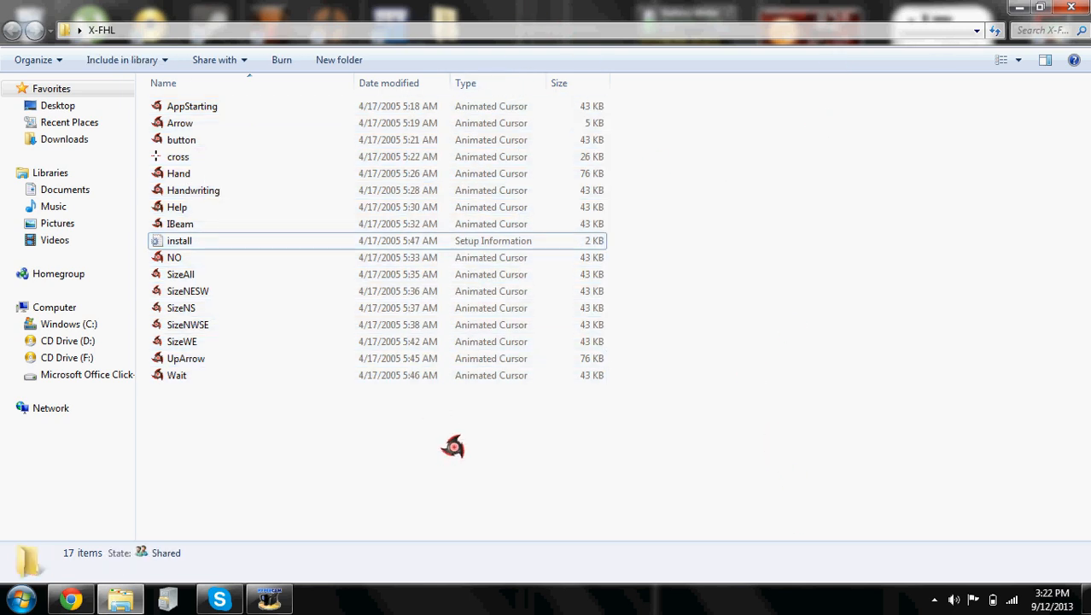
mouse_move(538, 325)
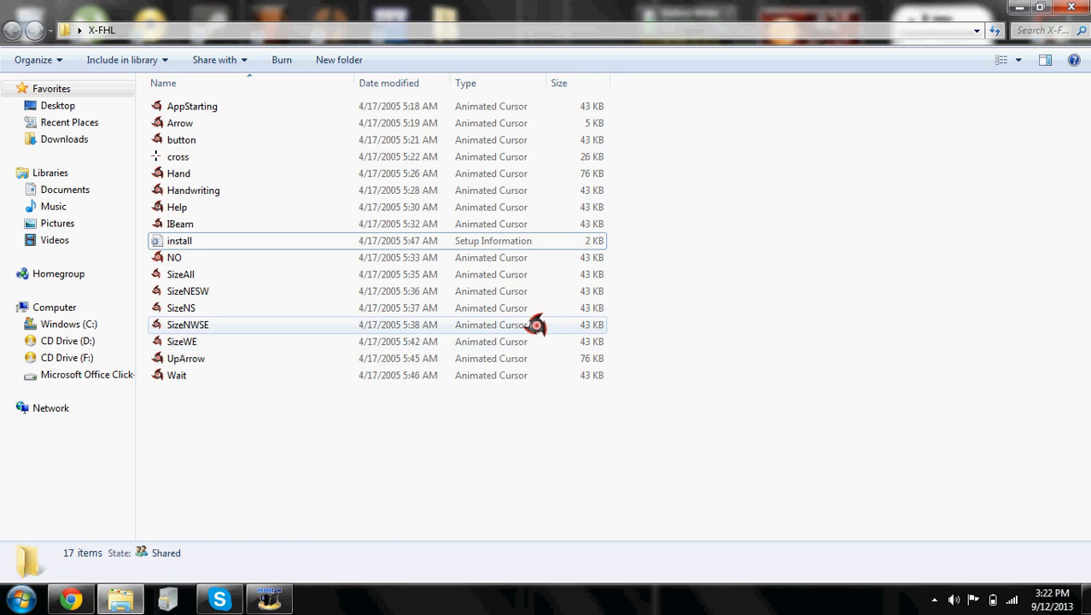
mouse_move(514, 224)
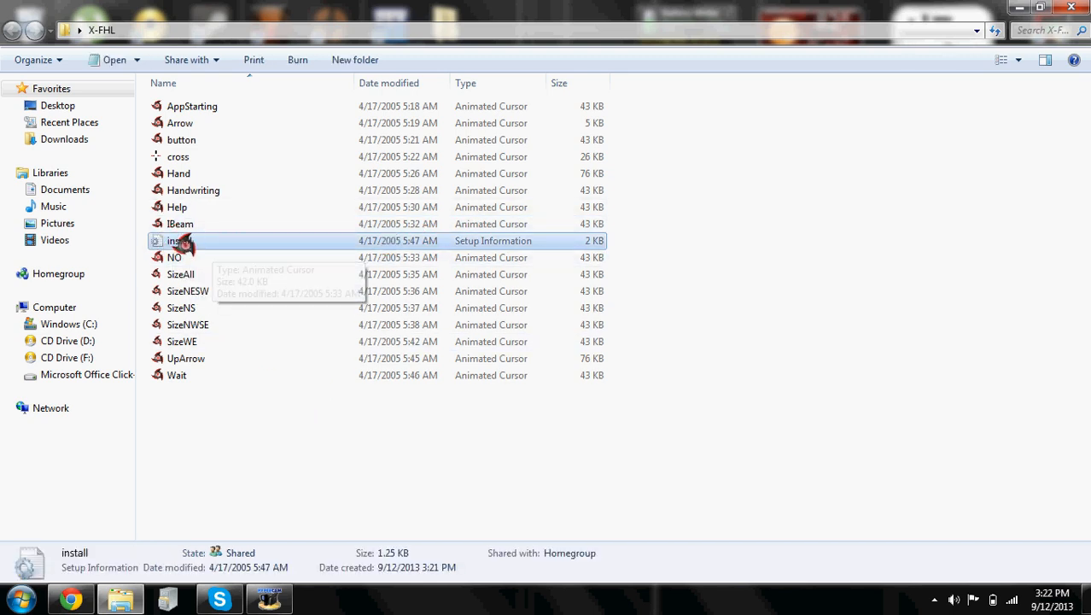
- Install the cursor pack from install.inf and close the X-FHL folder window
right_click(179, 240)
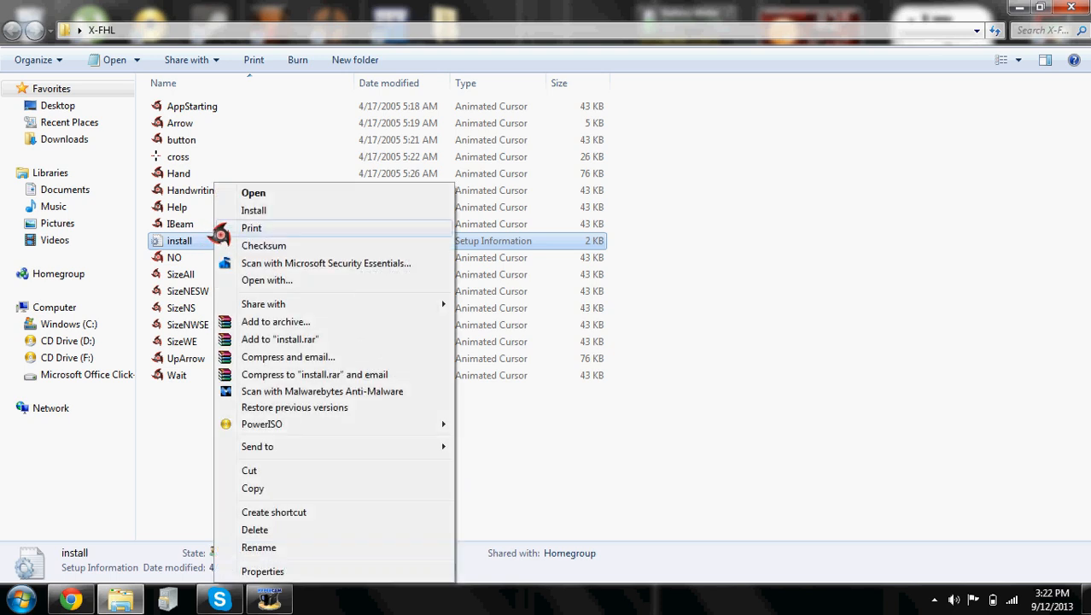
click(254, 210)
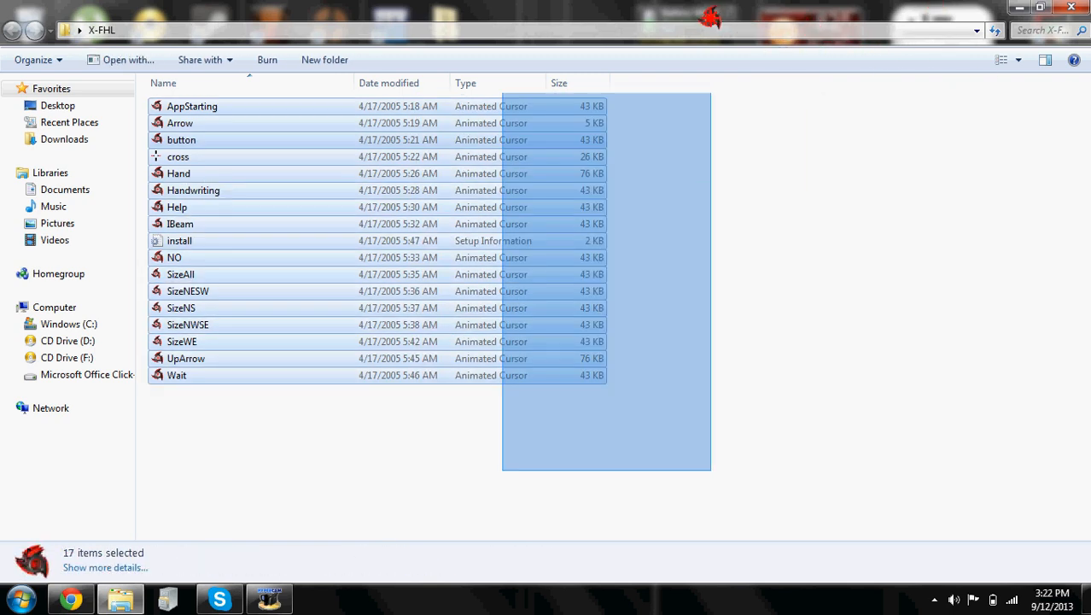
click(176, 374)
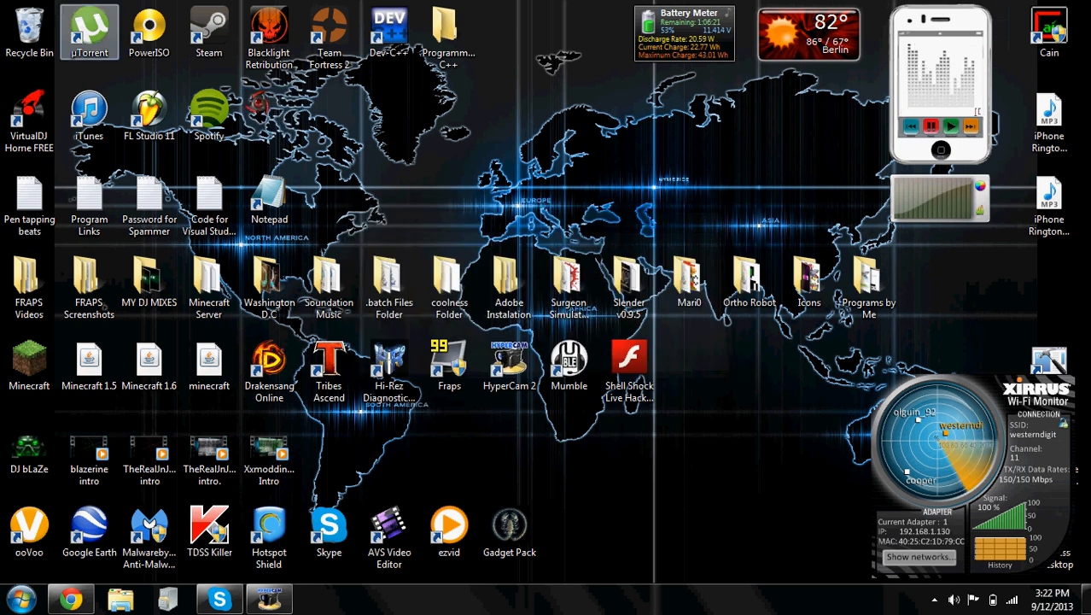
- Go to Control Panel's Hardware and Sound settings from the Start menu
click(20, 597)
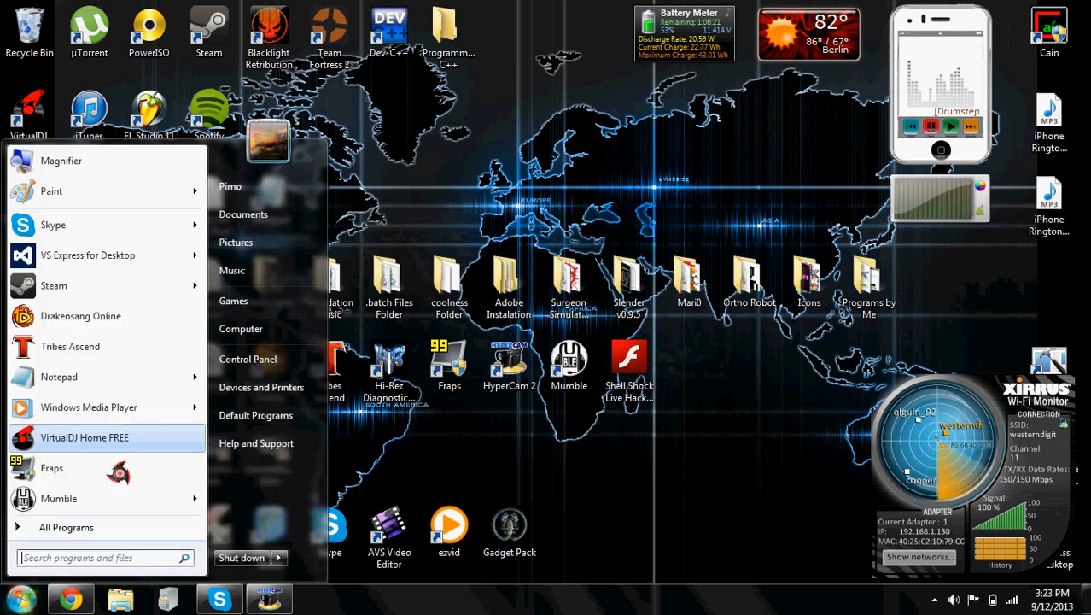
click(247, 358)
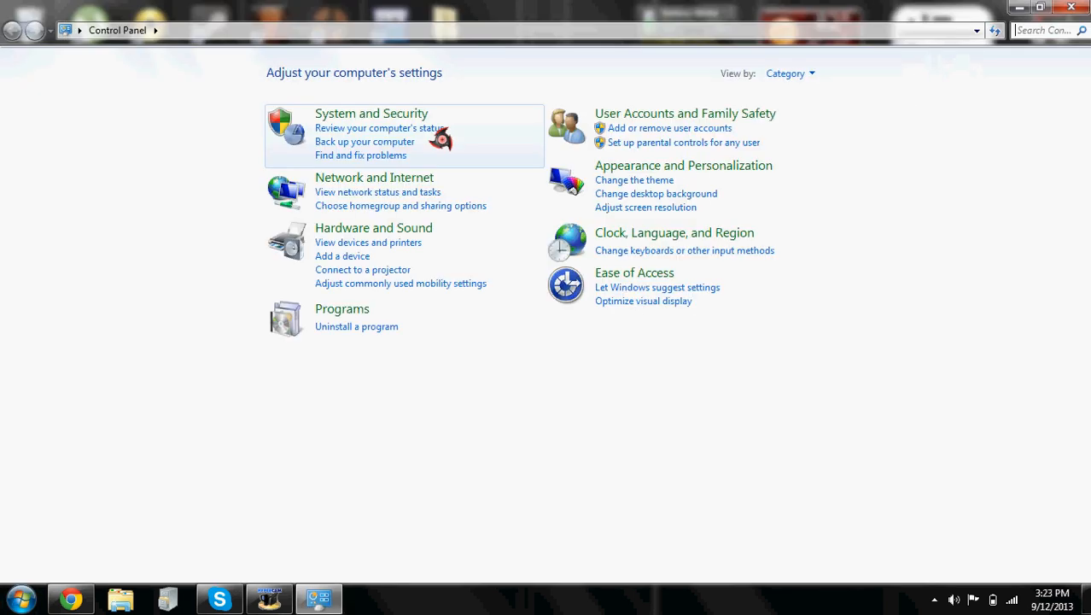
click(374, 227)
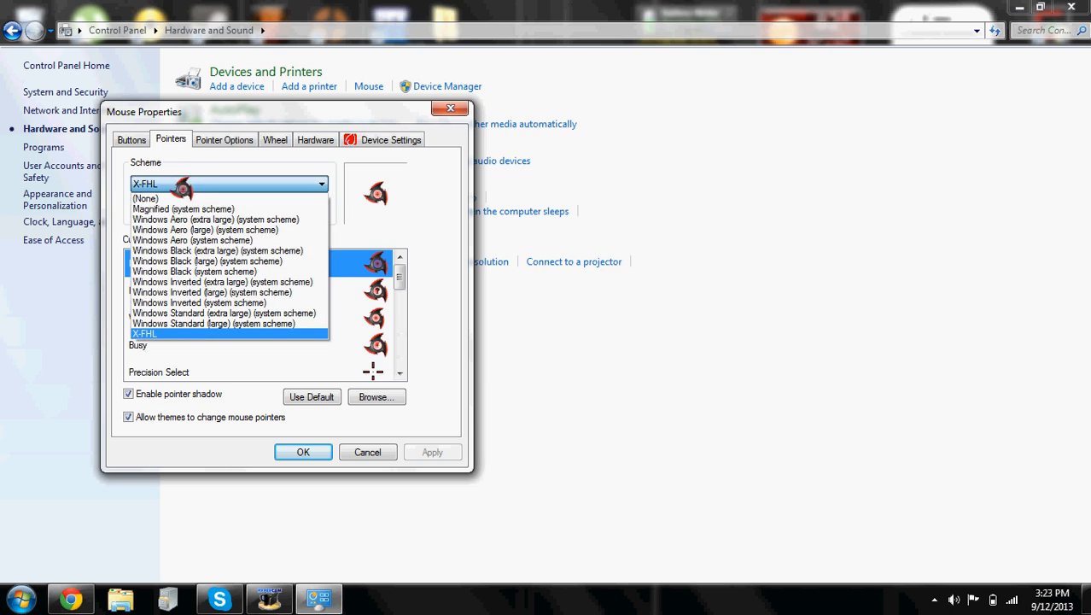
- Select X-FHL from the pointer Scheme dropdown
click(192, 240)
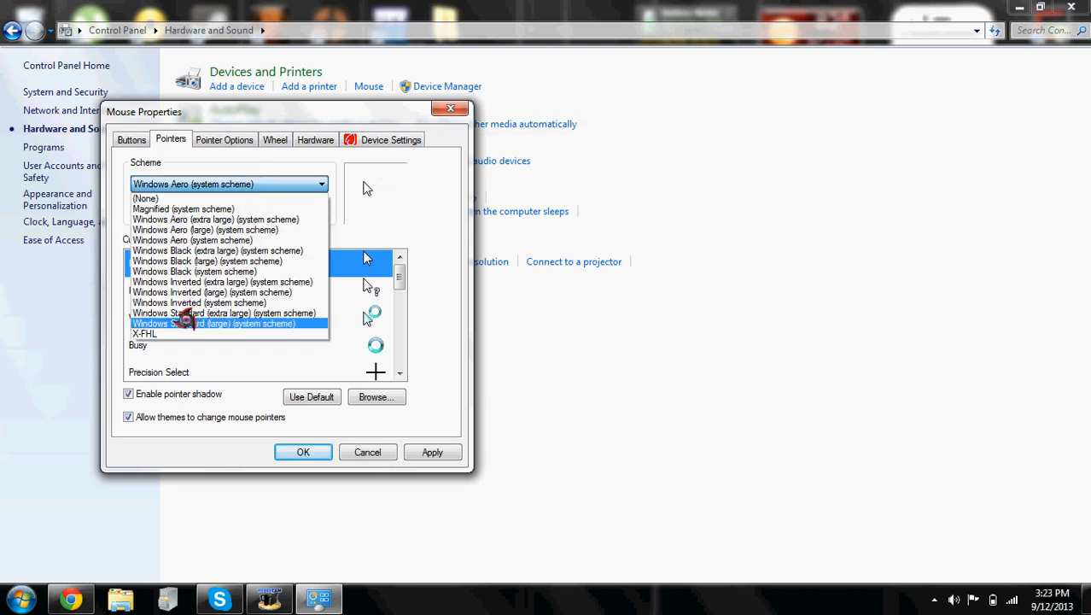
click(144, 334)
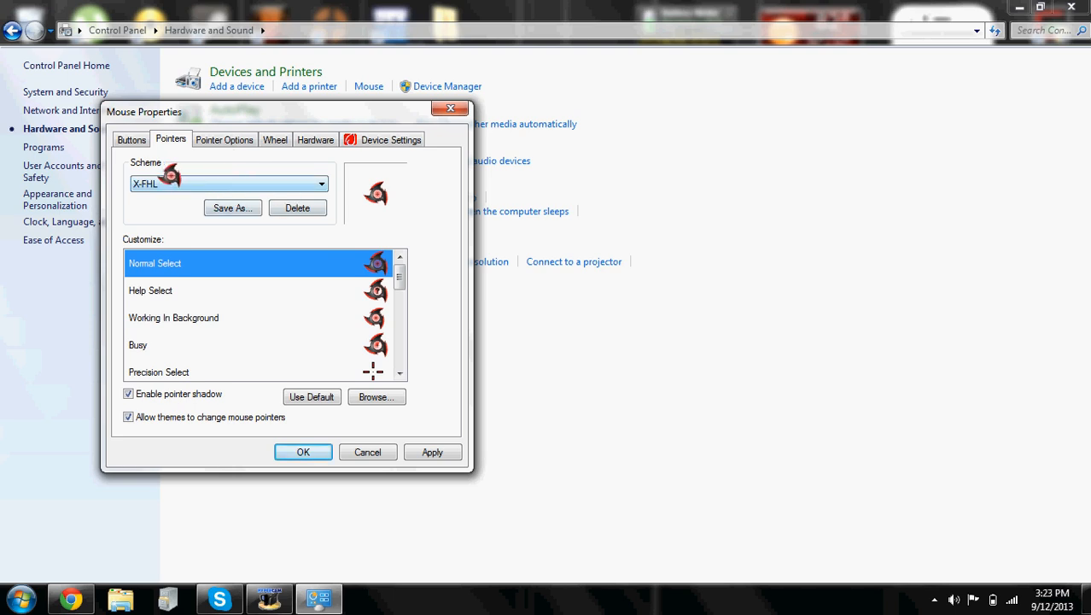
mouse_move(399, 278)
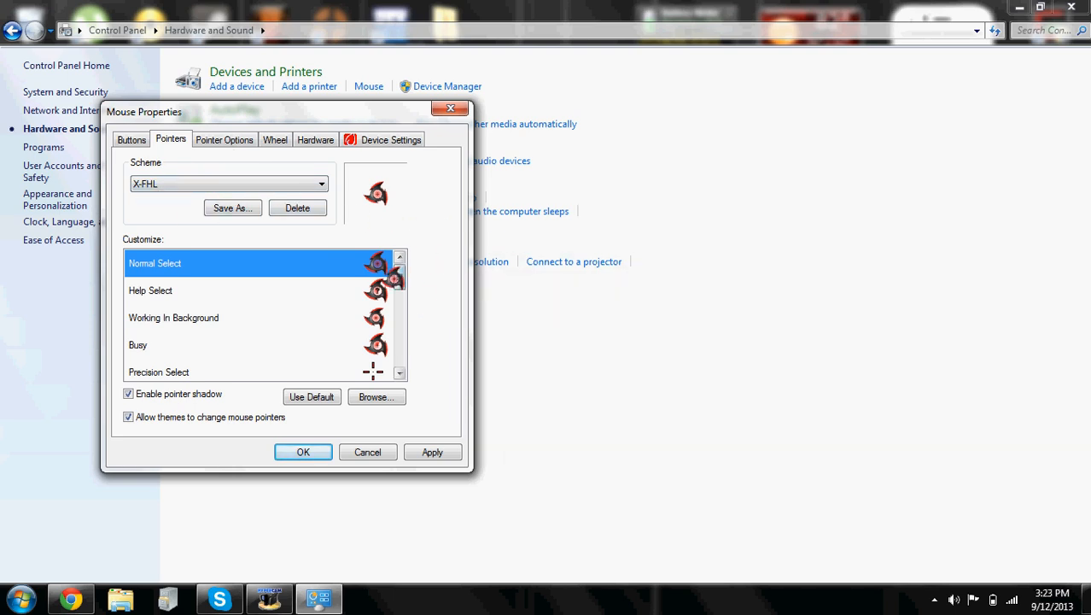
scroll(down, 3)
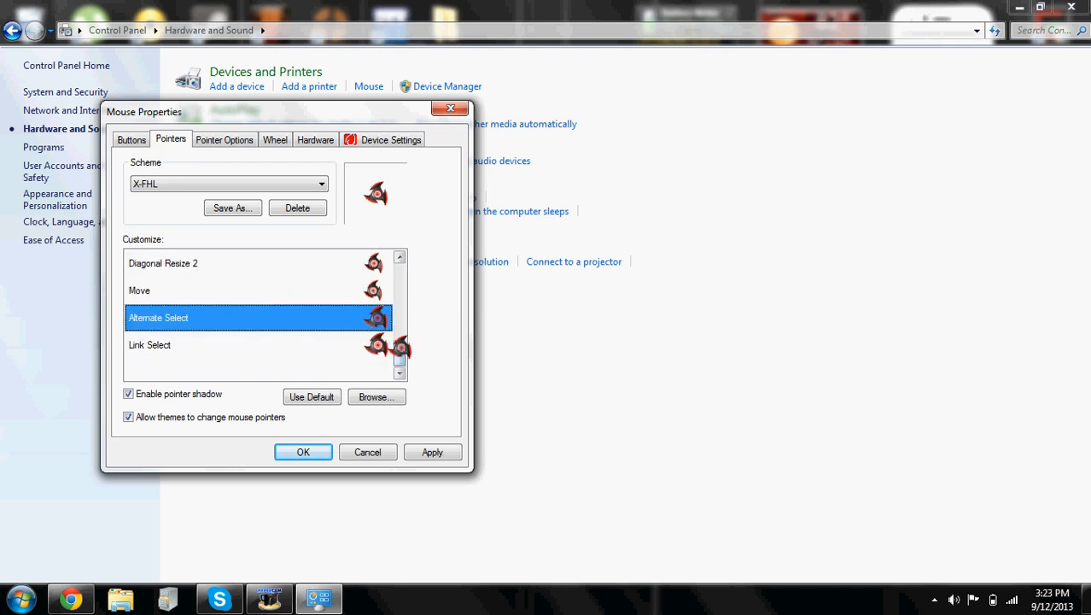
scroll(up, 3)
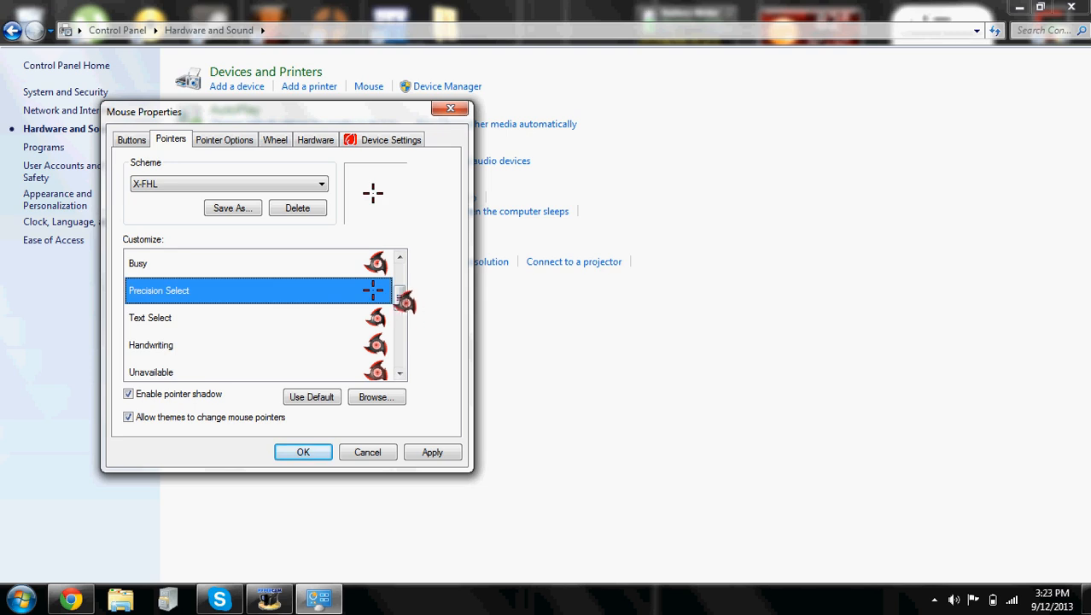
scroll(up, 3)
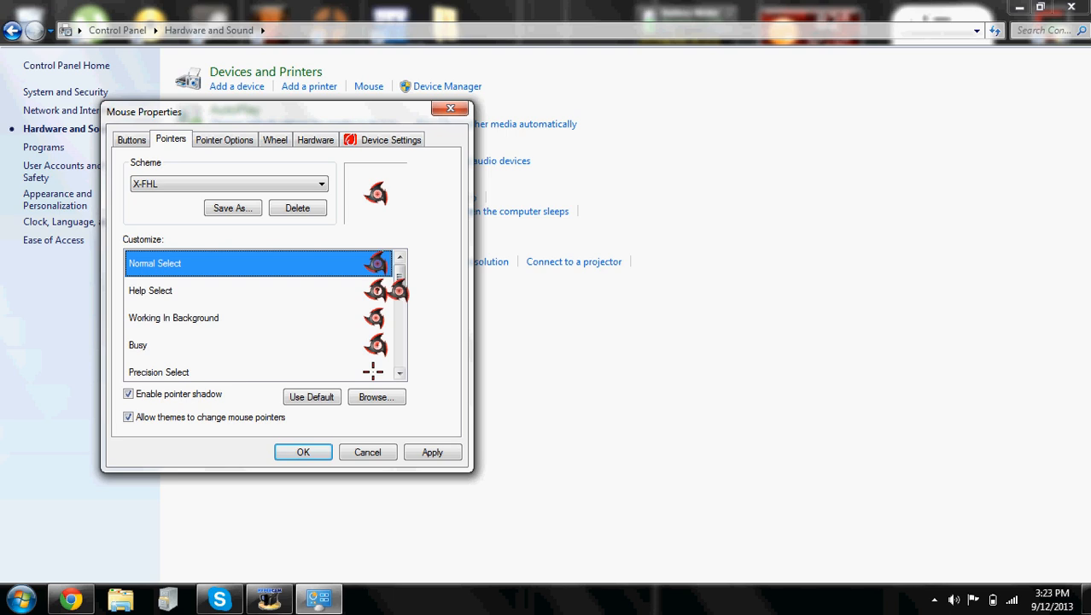
scroll(down, 3)
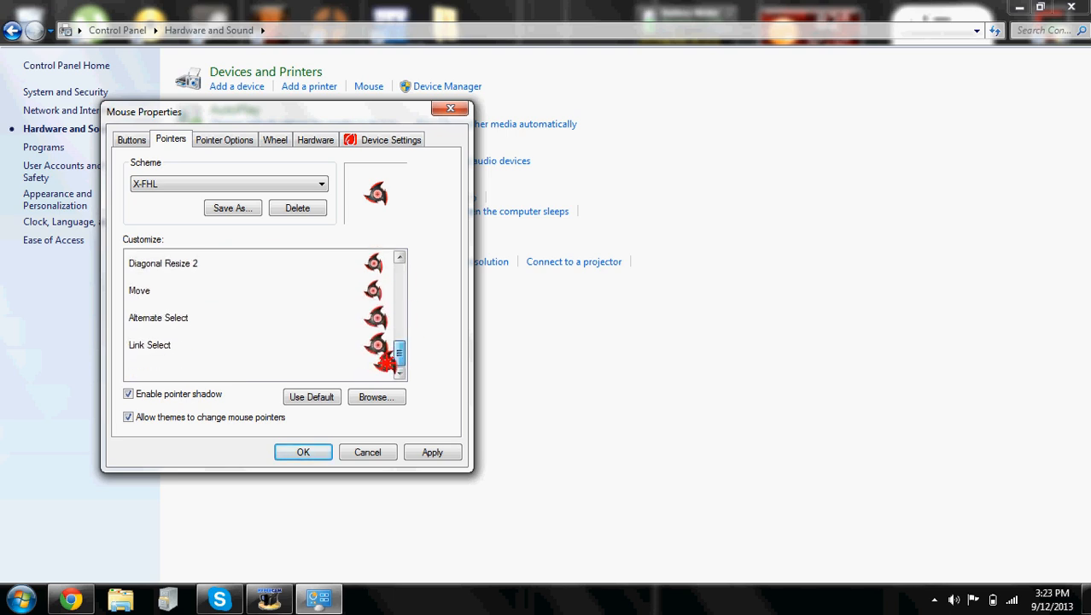
scroll(up, 3)
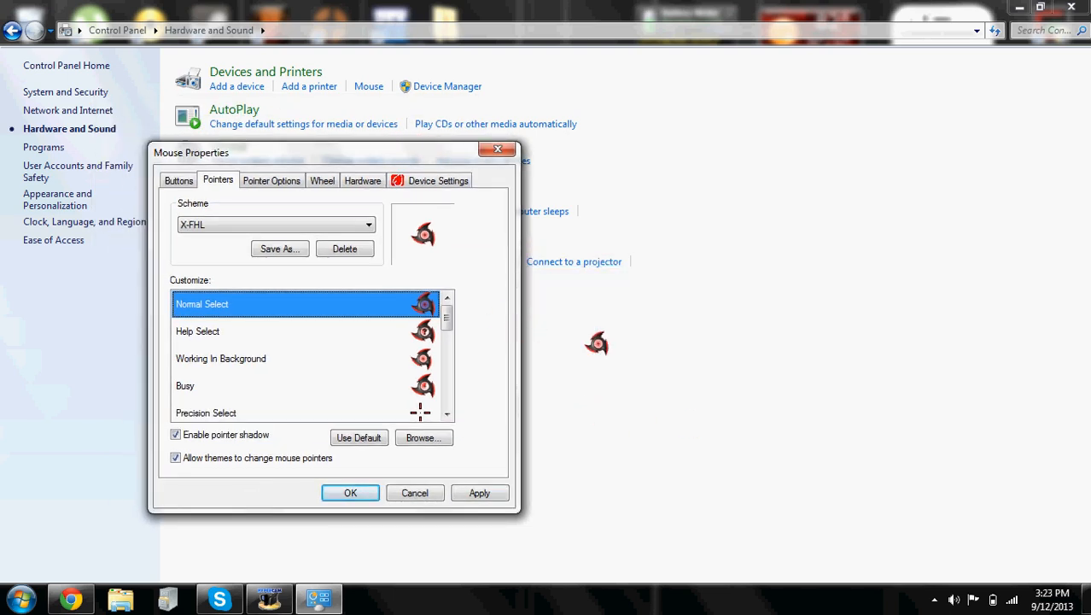
mouse_move(591, 364)
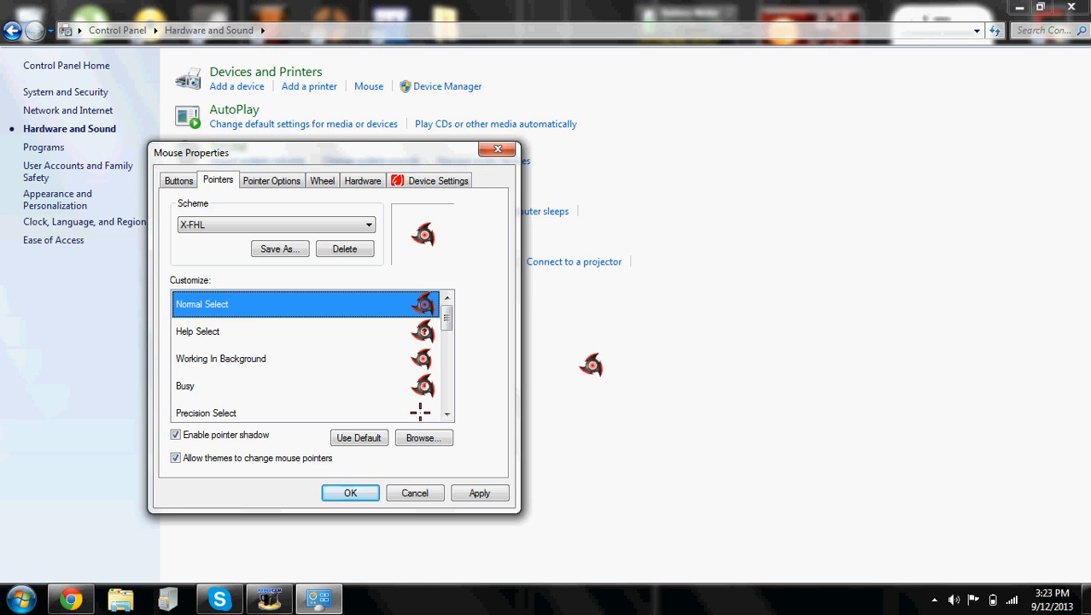
mouse_move(705, 358)
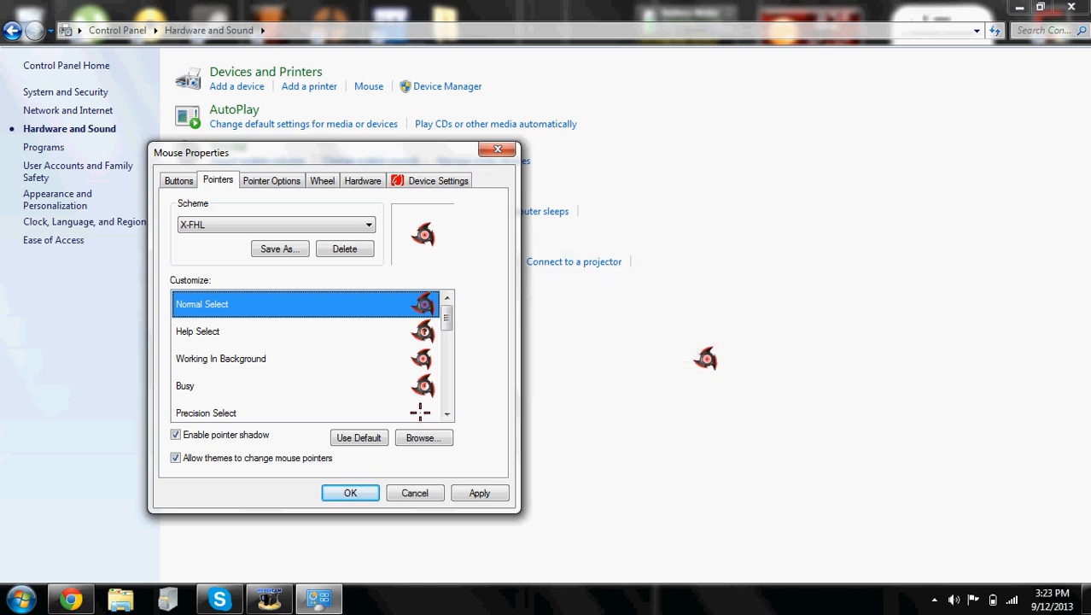
scroll(down, 3)
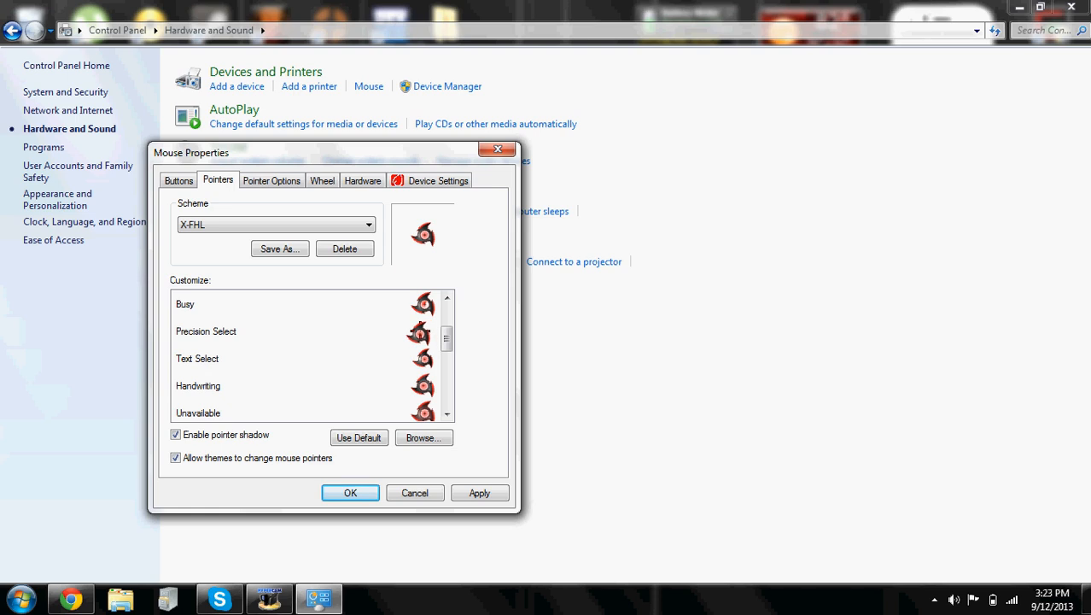
scroll(down, 3)
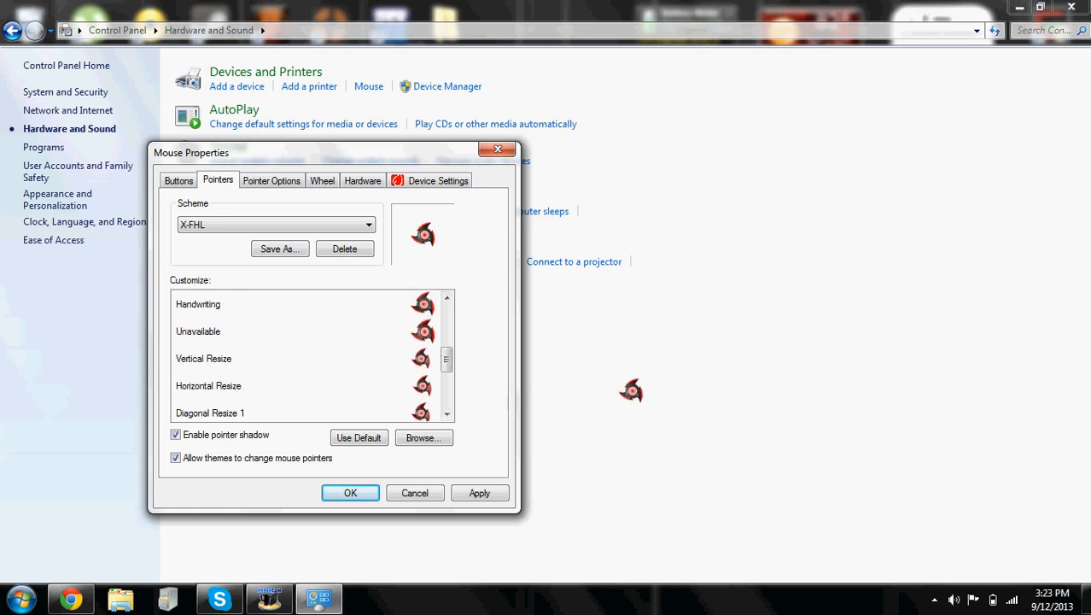
mouse_move(615, 382)
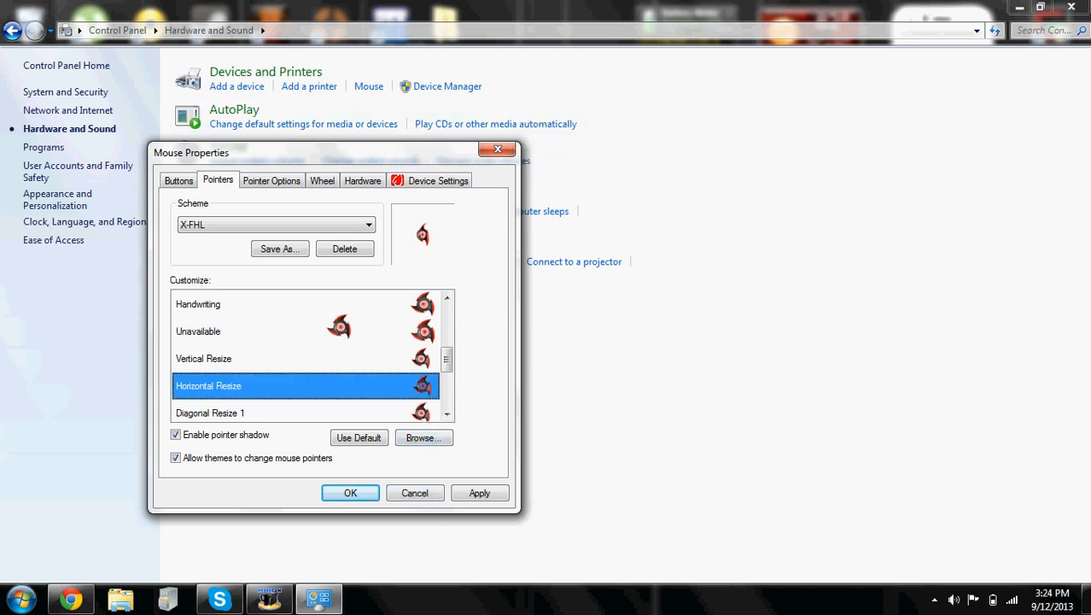
scroll(up, 3)
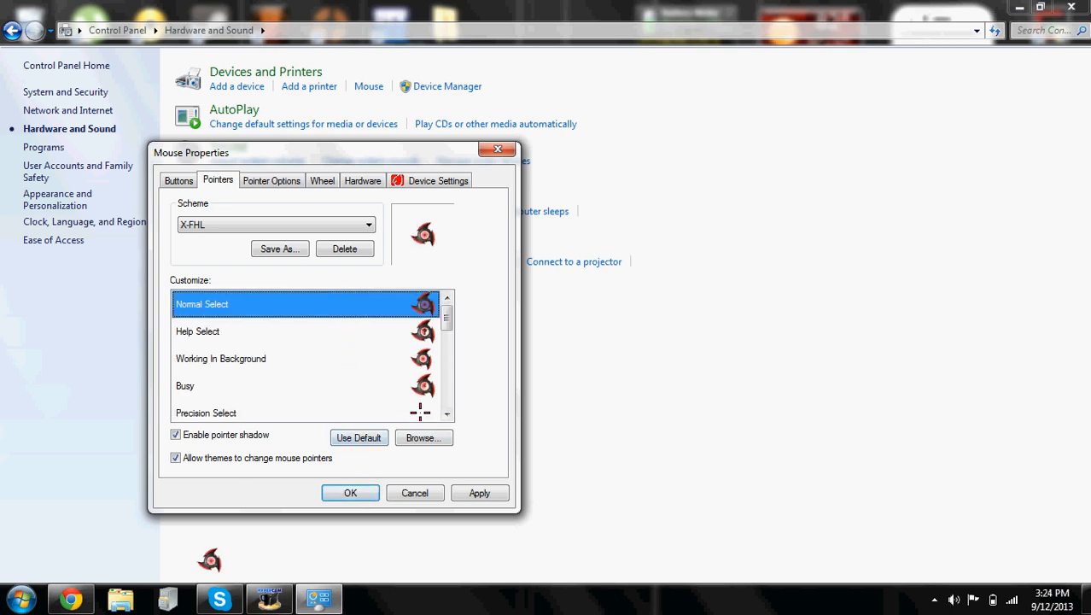
- Apply the X-FHL scheme and confirm replacing the existing scheme
click(279, 248)
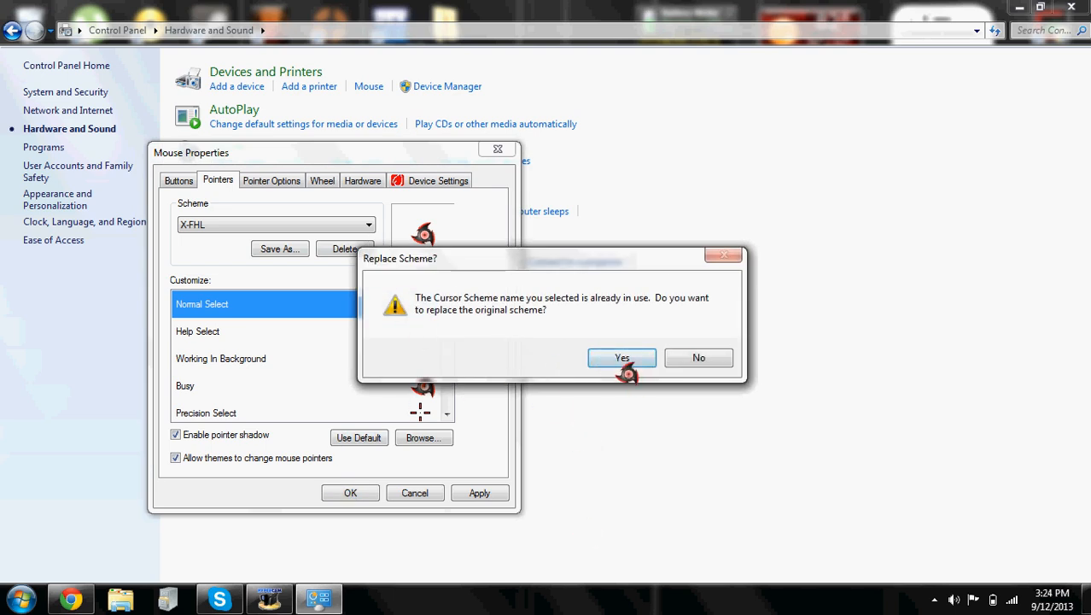
mouse_move(484, 327)
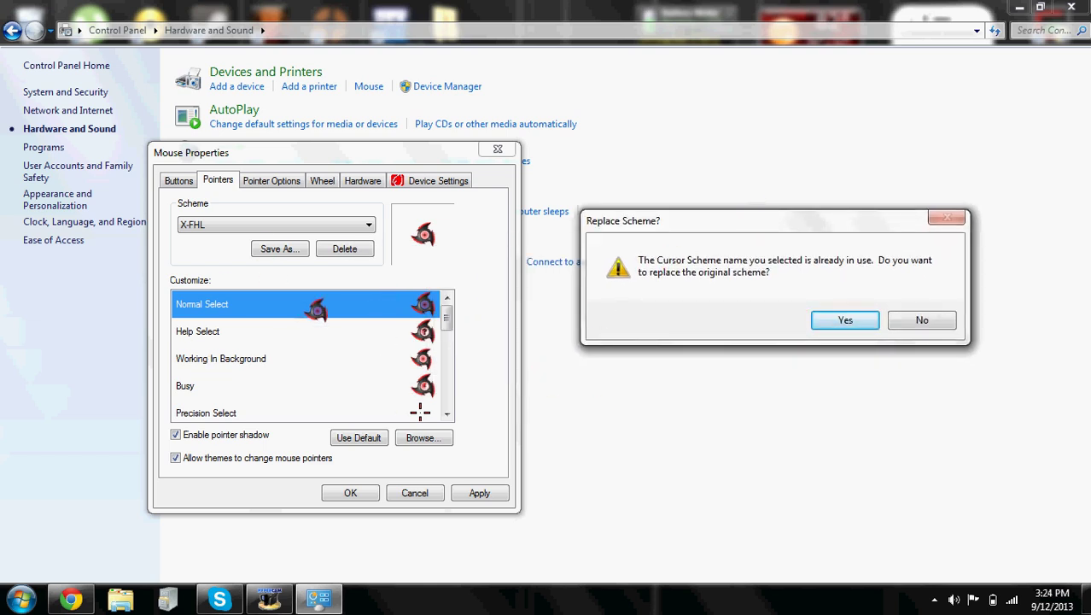
click(843, 319)
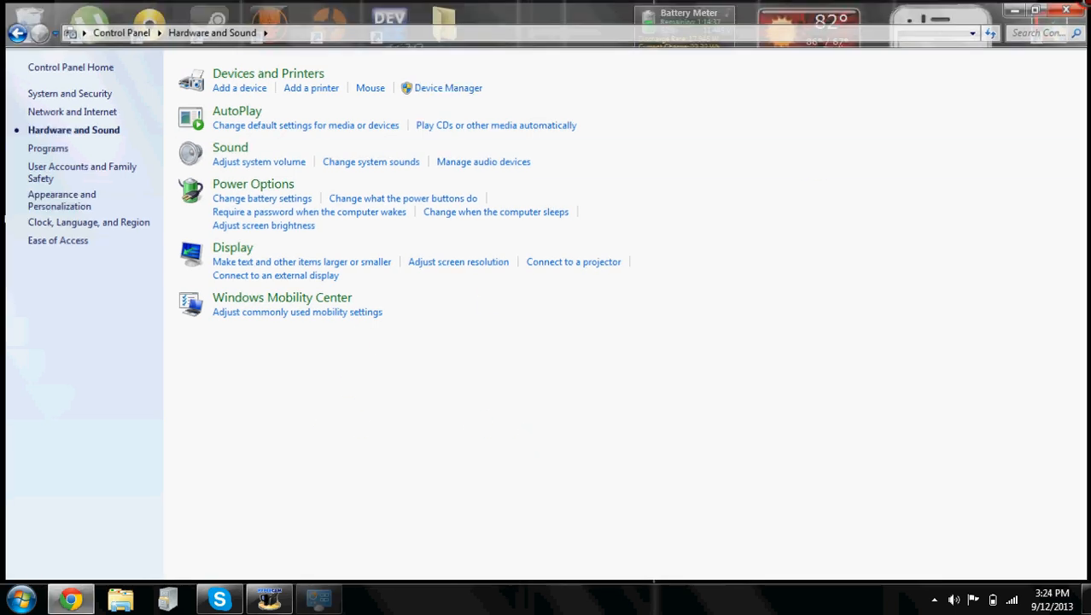
- Close Control Panel and try out the ninja-star cursor on the desktop
click(1065, 10)
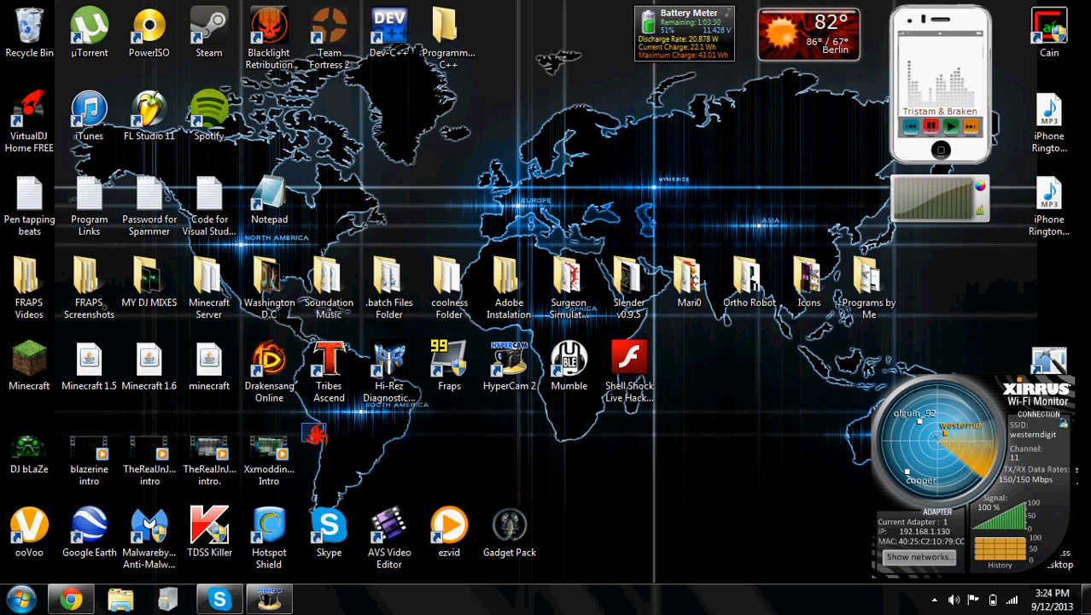
drag(303, 422, 747, 498)
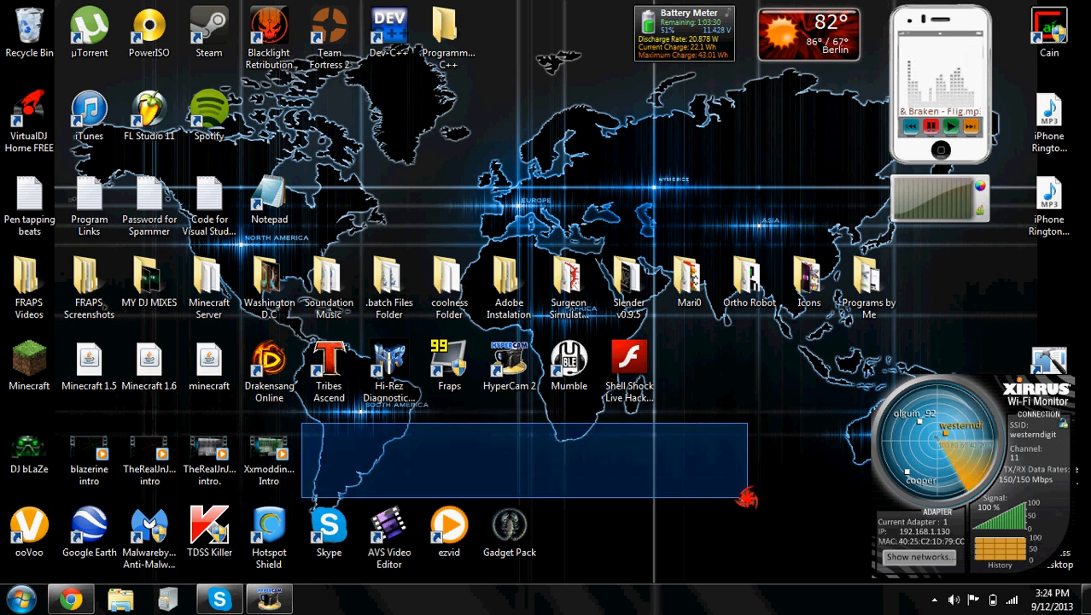